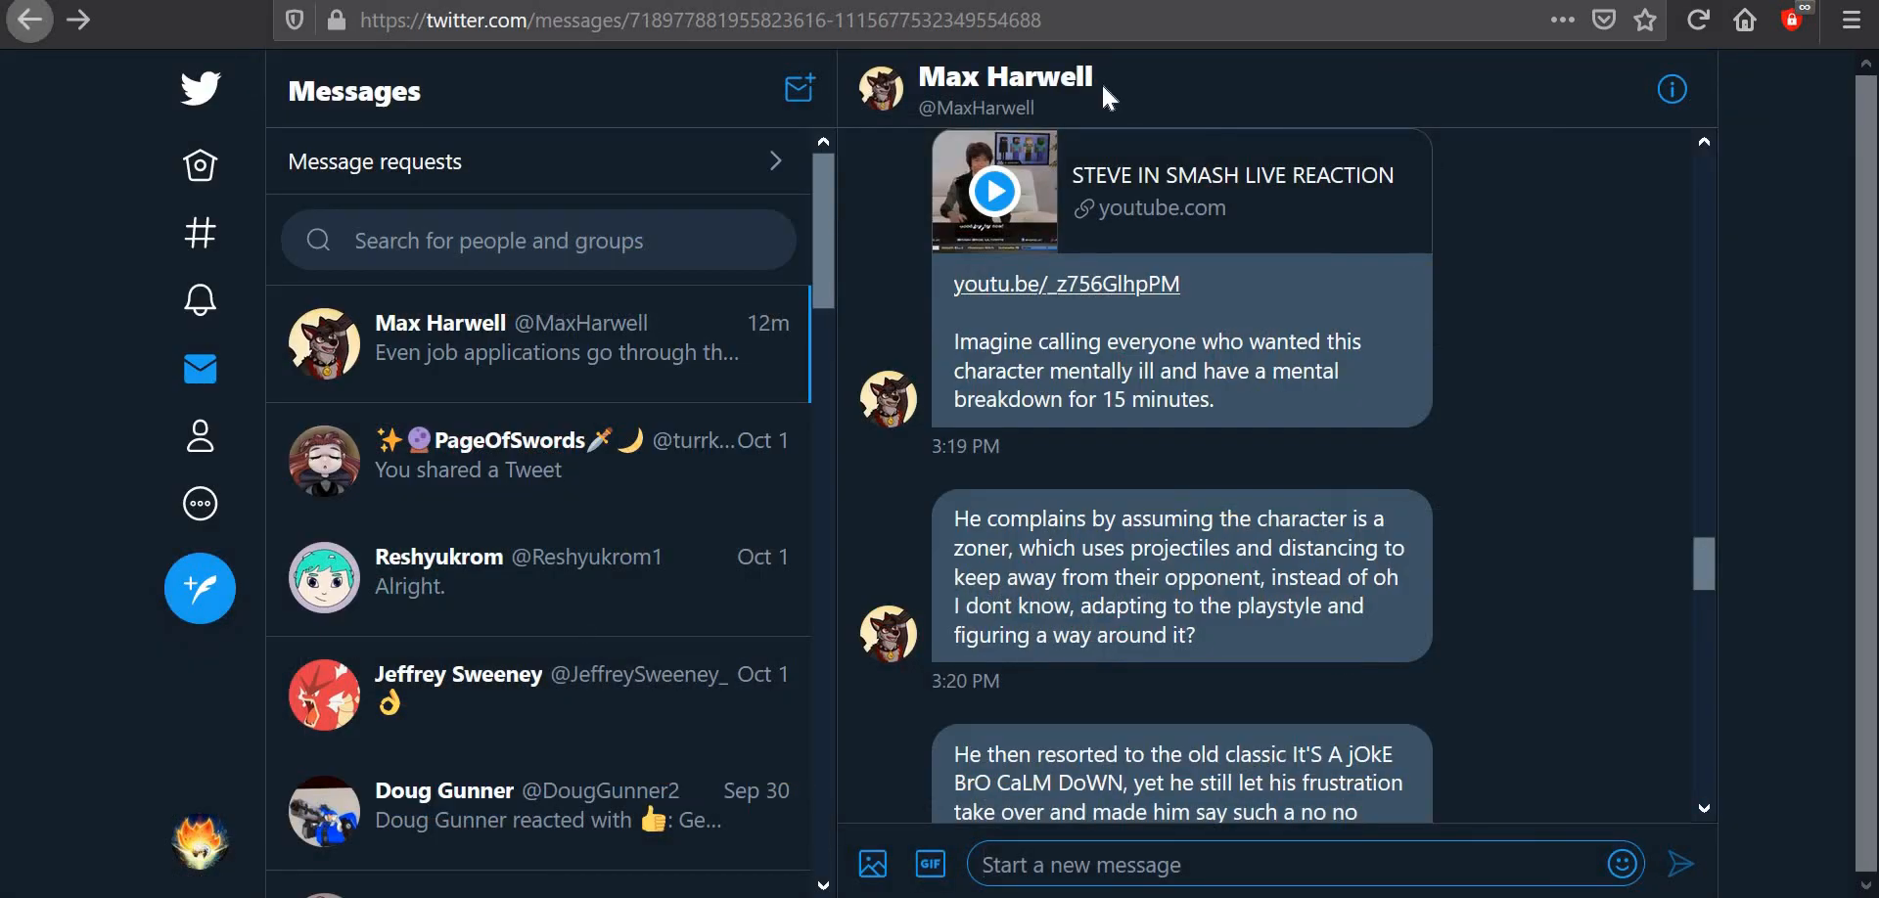
mouse_move(1787, 367)
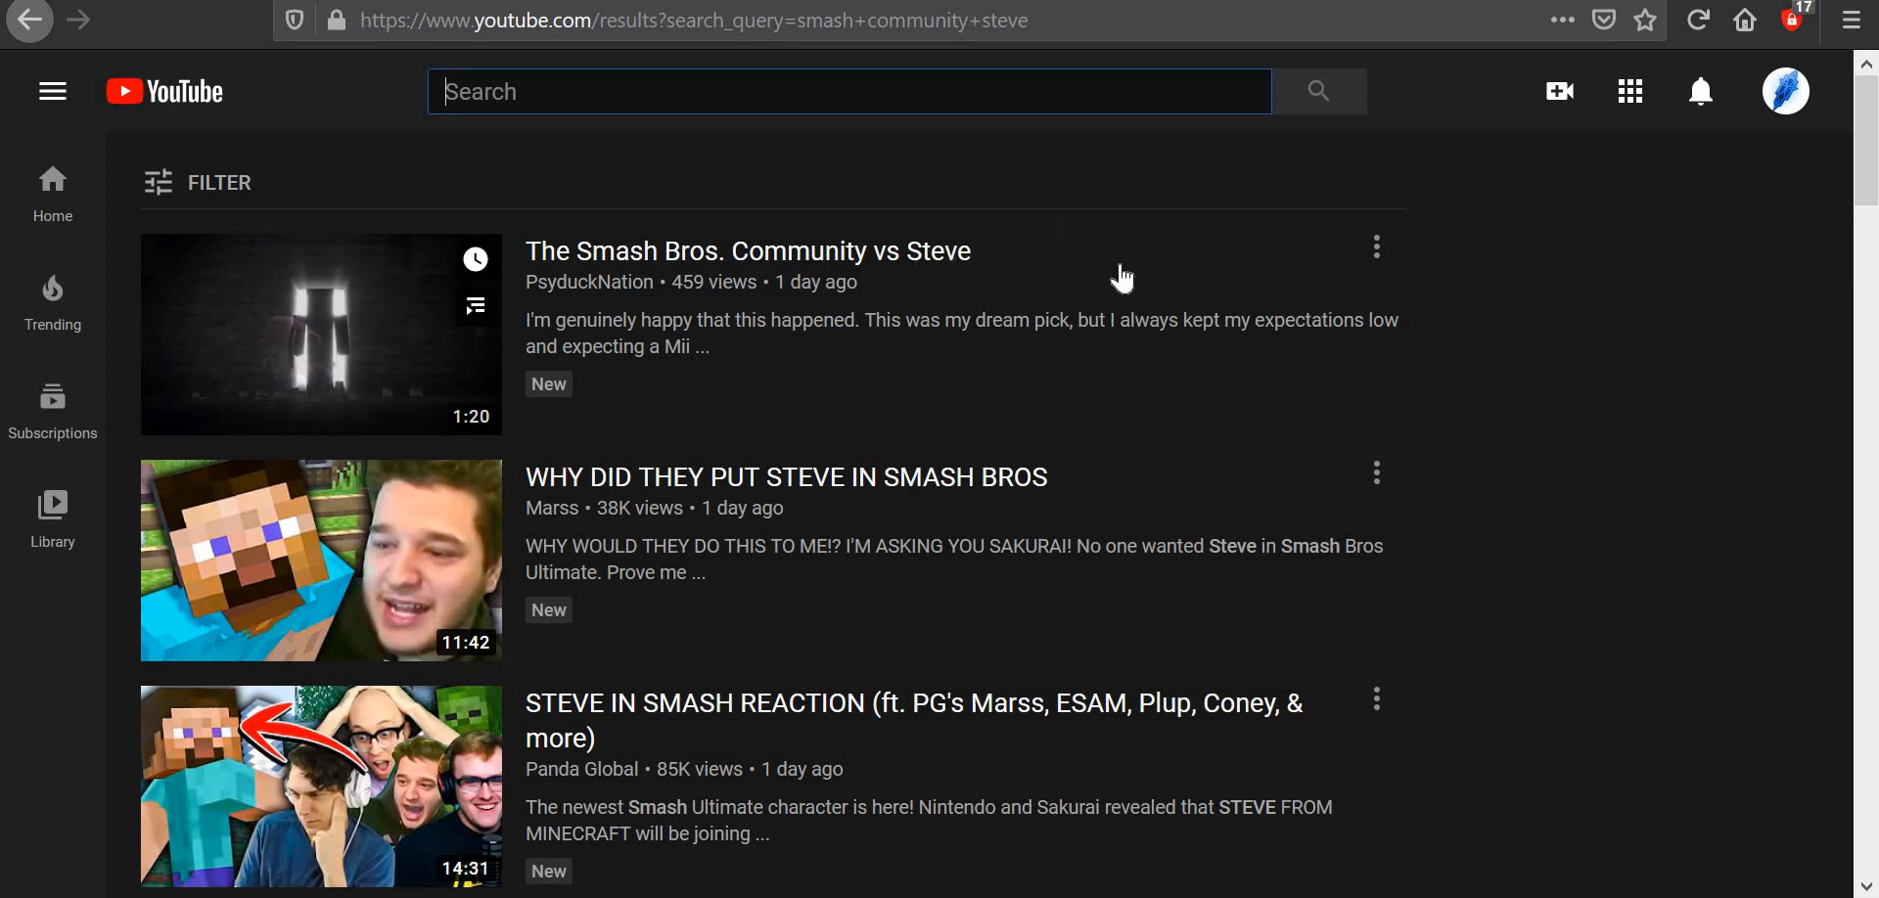
mouse_move(1532, 347)
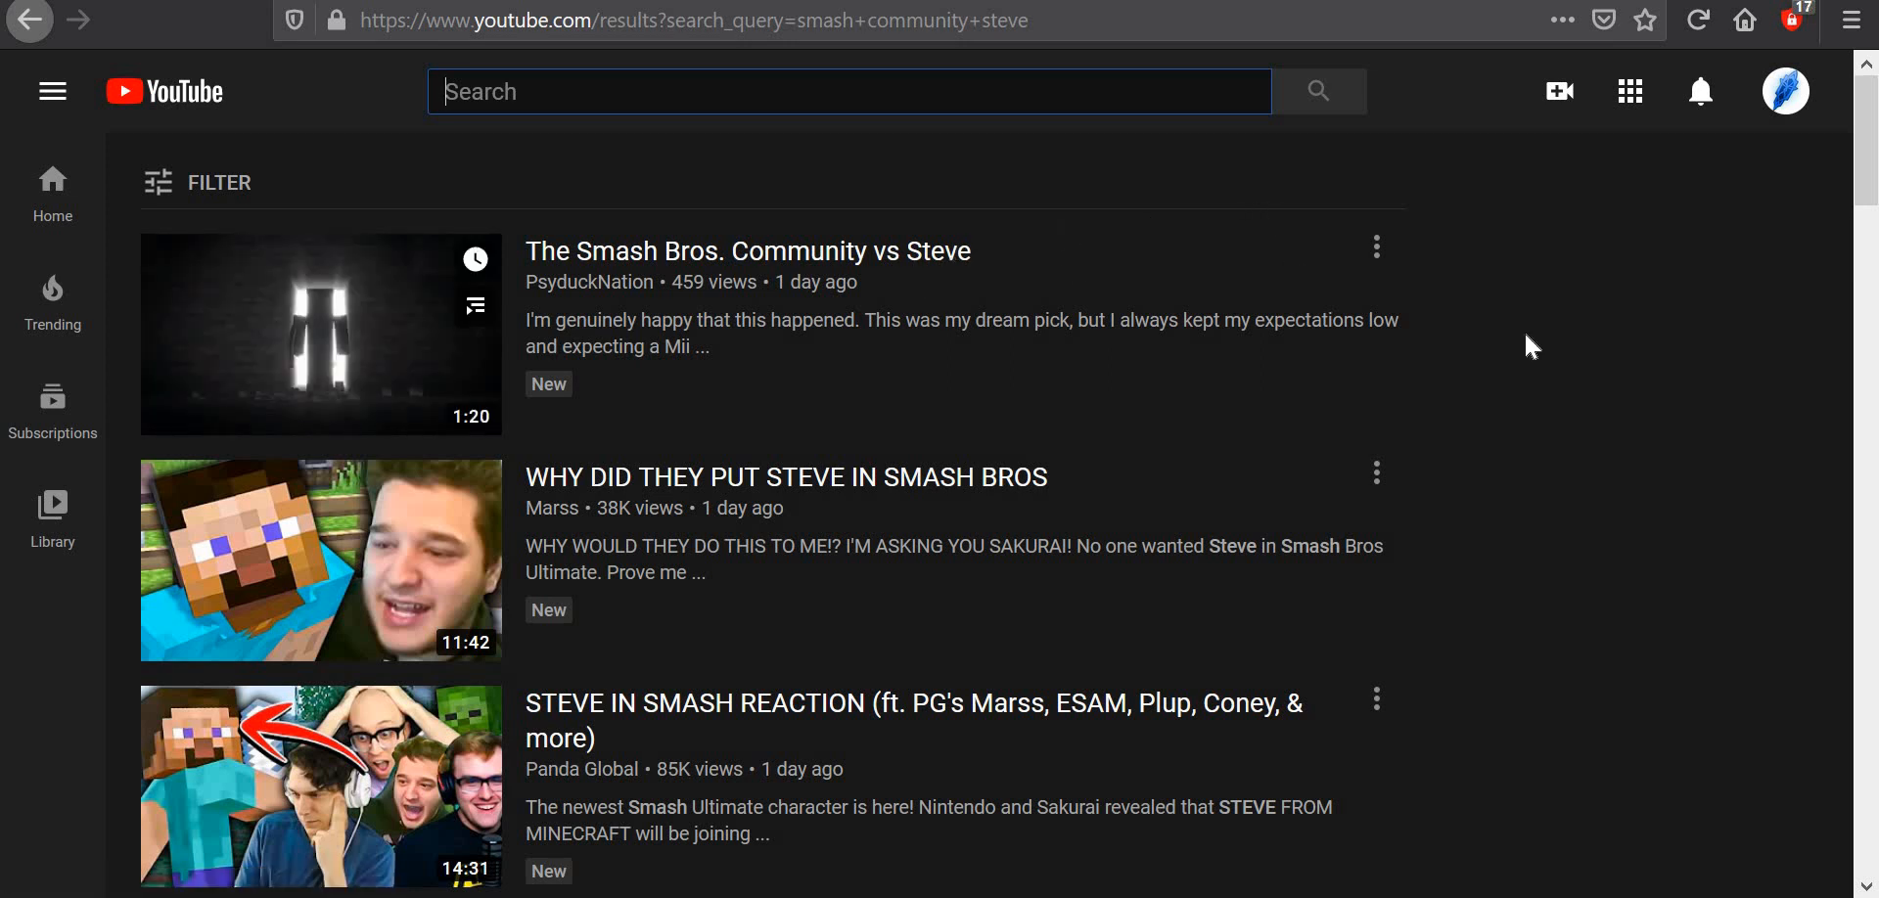
Load the STEVE IN SMASH LIVE REACTION video from the youtu.be link.
scroll(down, 3)
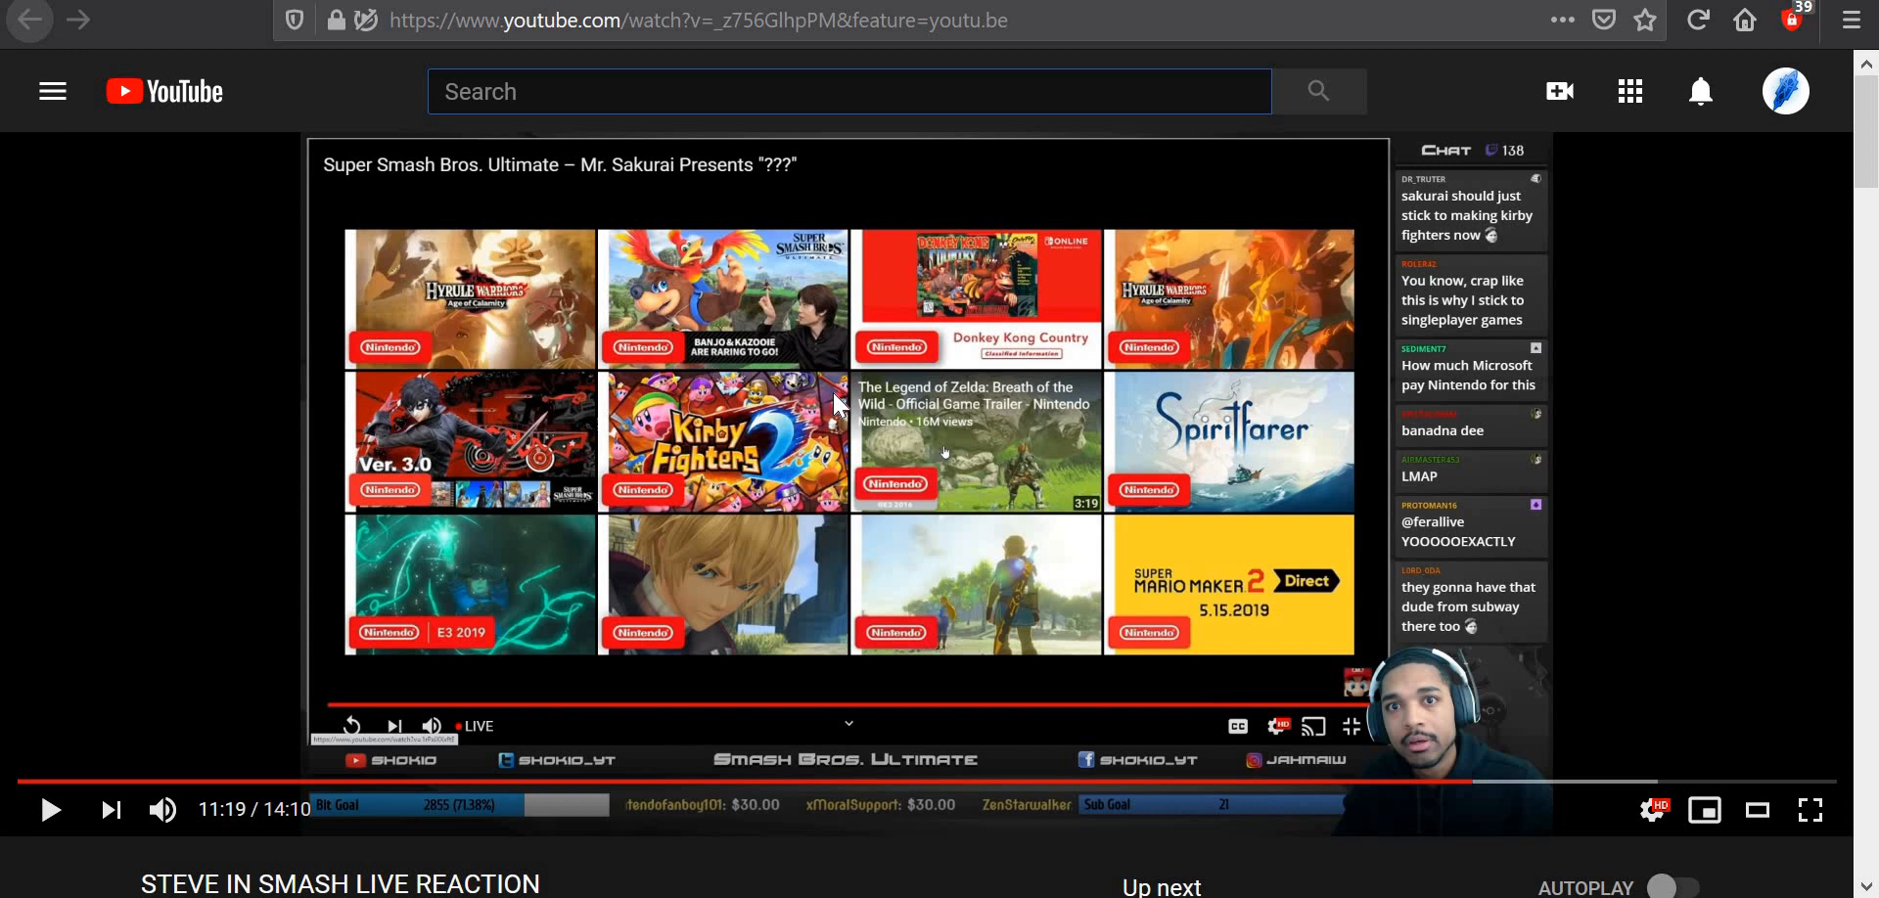
mouse_move(1402, 368)
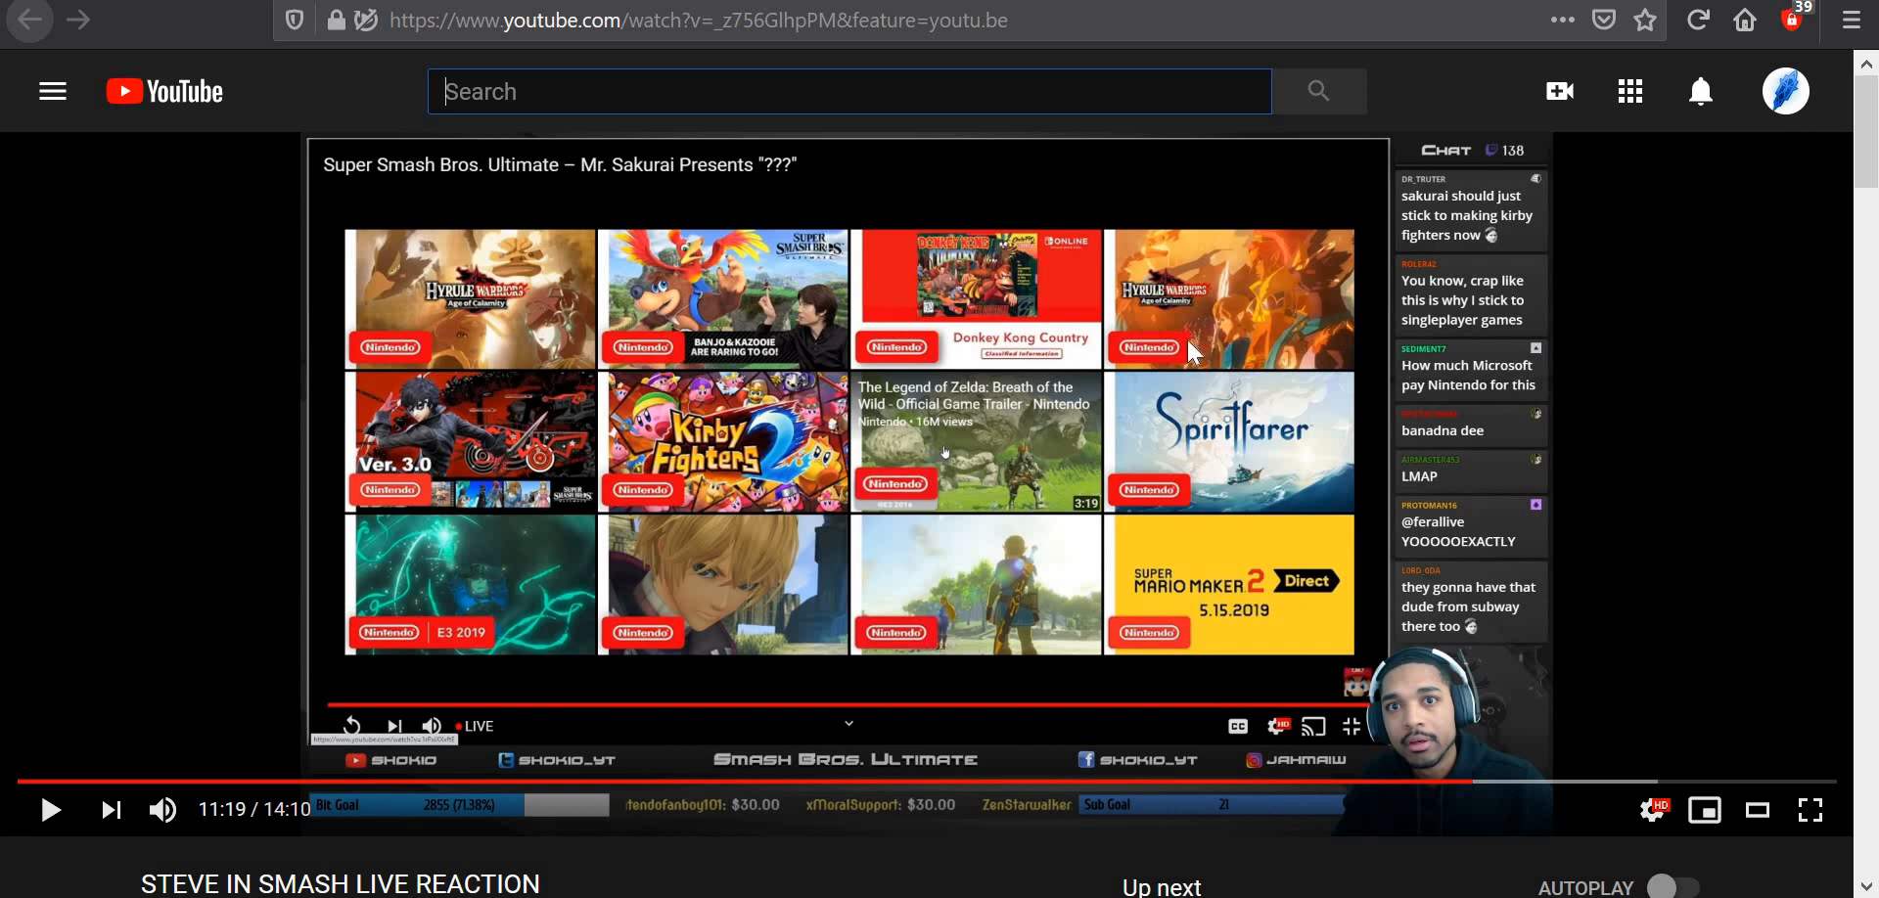
mouse_move(776, 443)
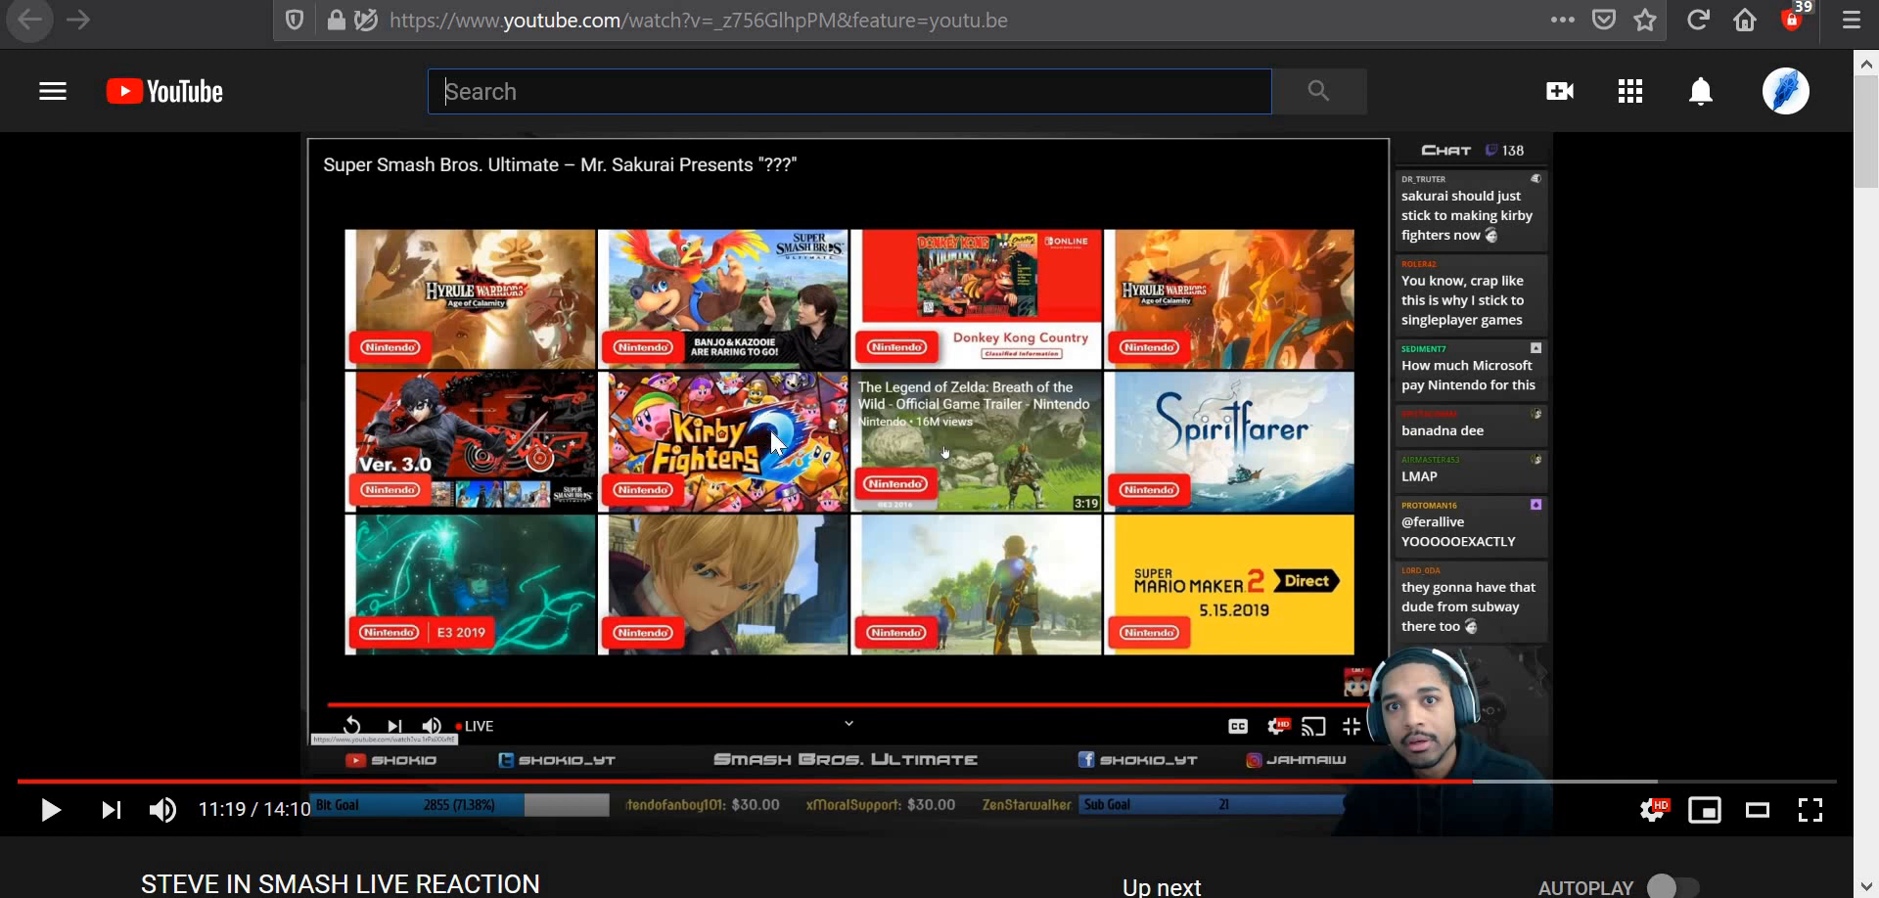
Scroll past the like/dislike counts to Shokio's pinned comment with the follow-up link.
scroll(down, 3)
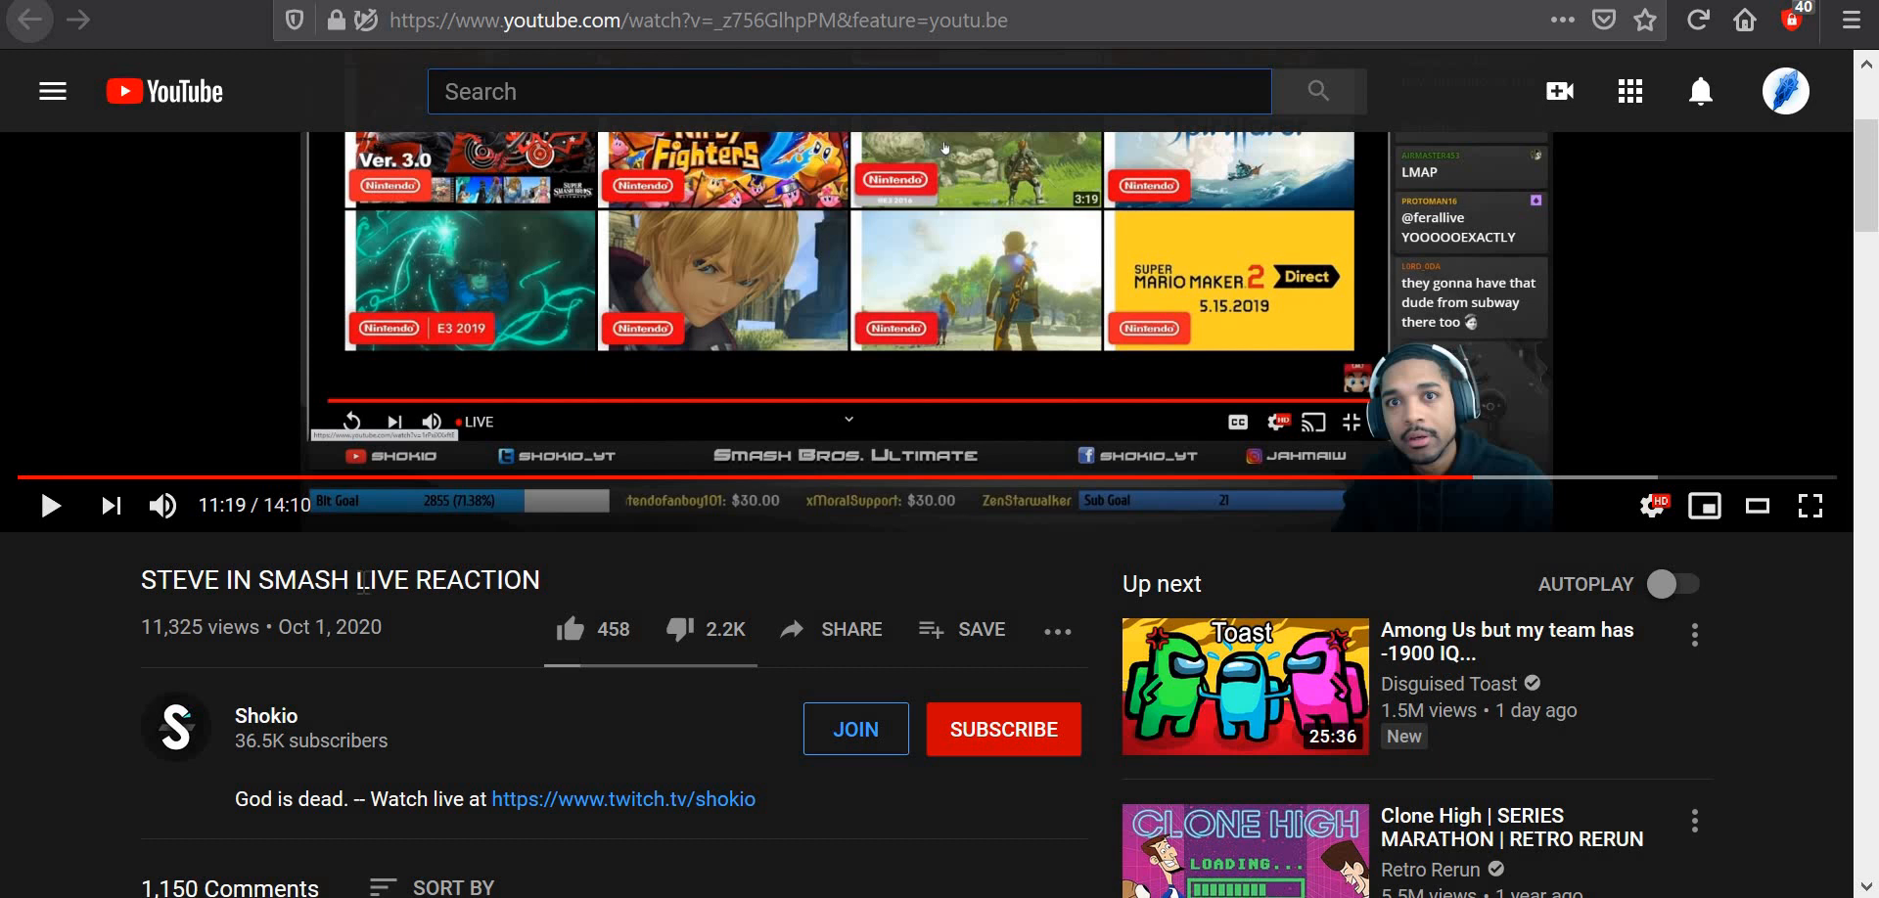
mouse_move(1515, 299)
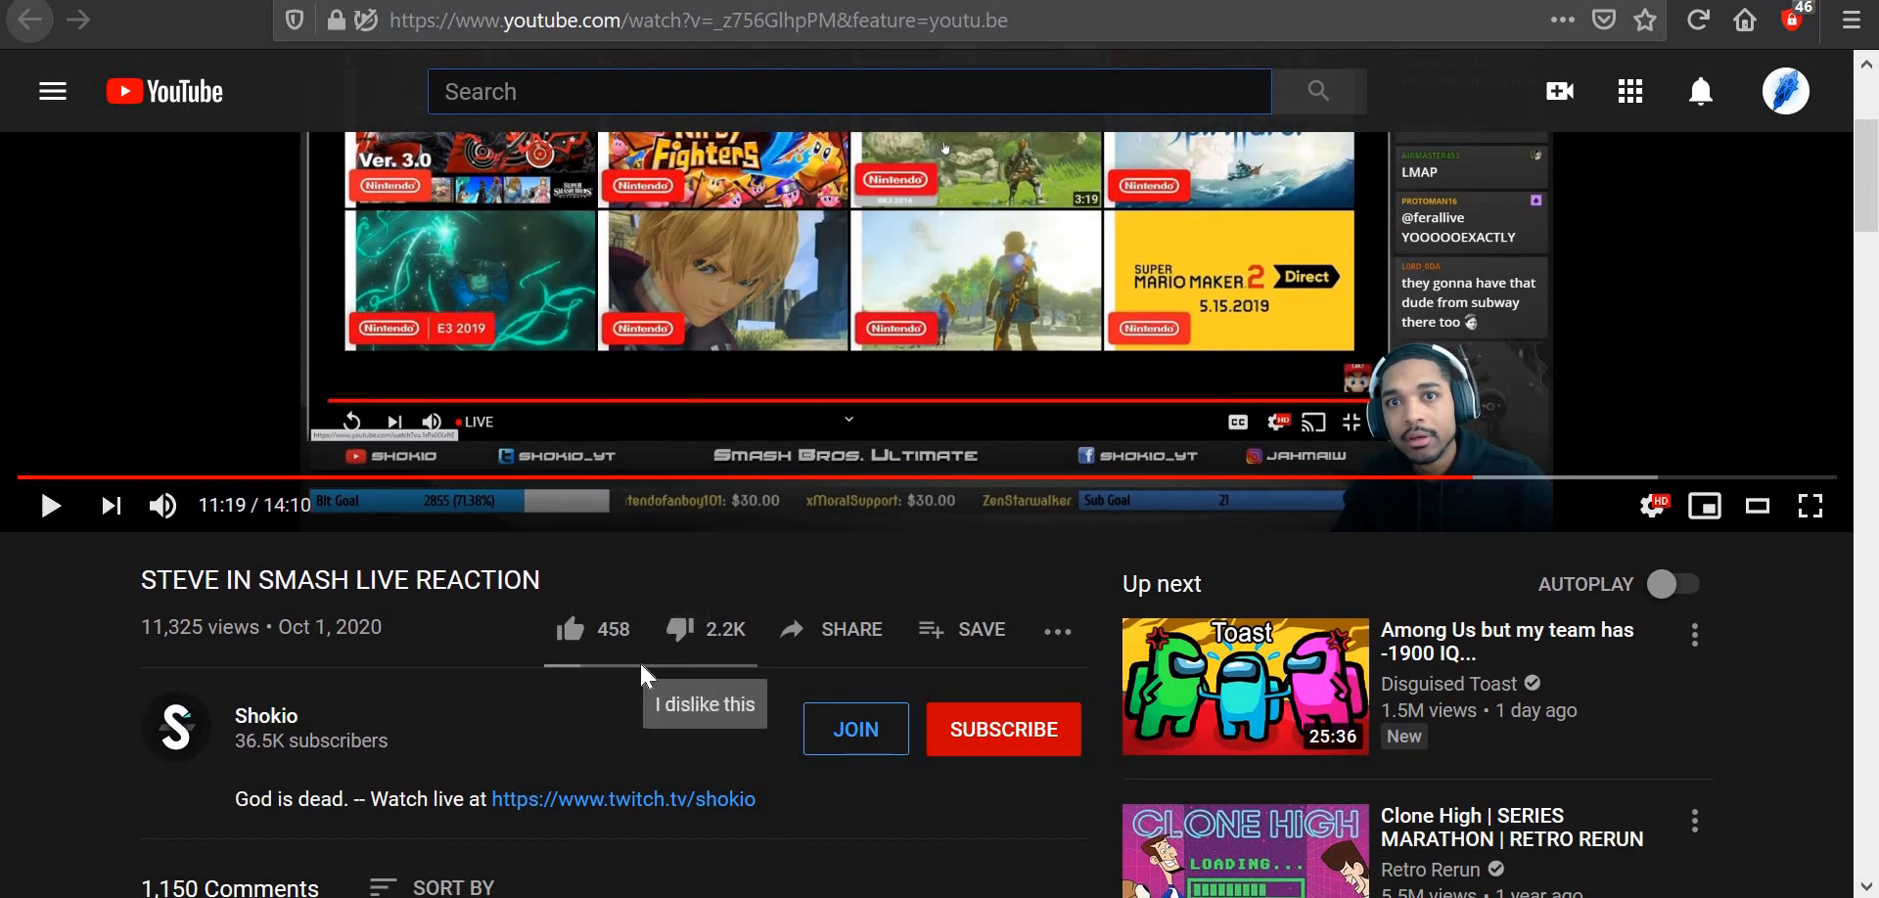
scroll(down, 3)
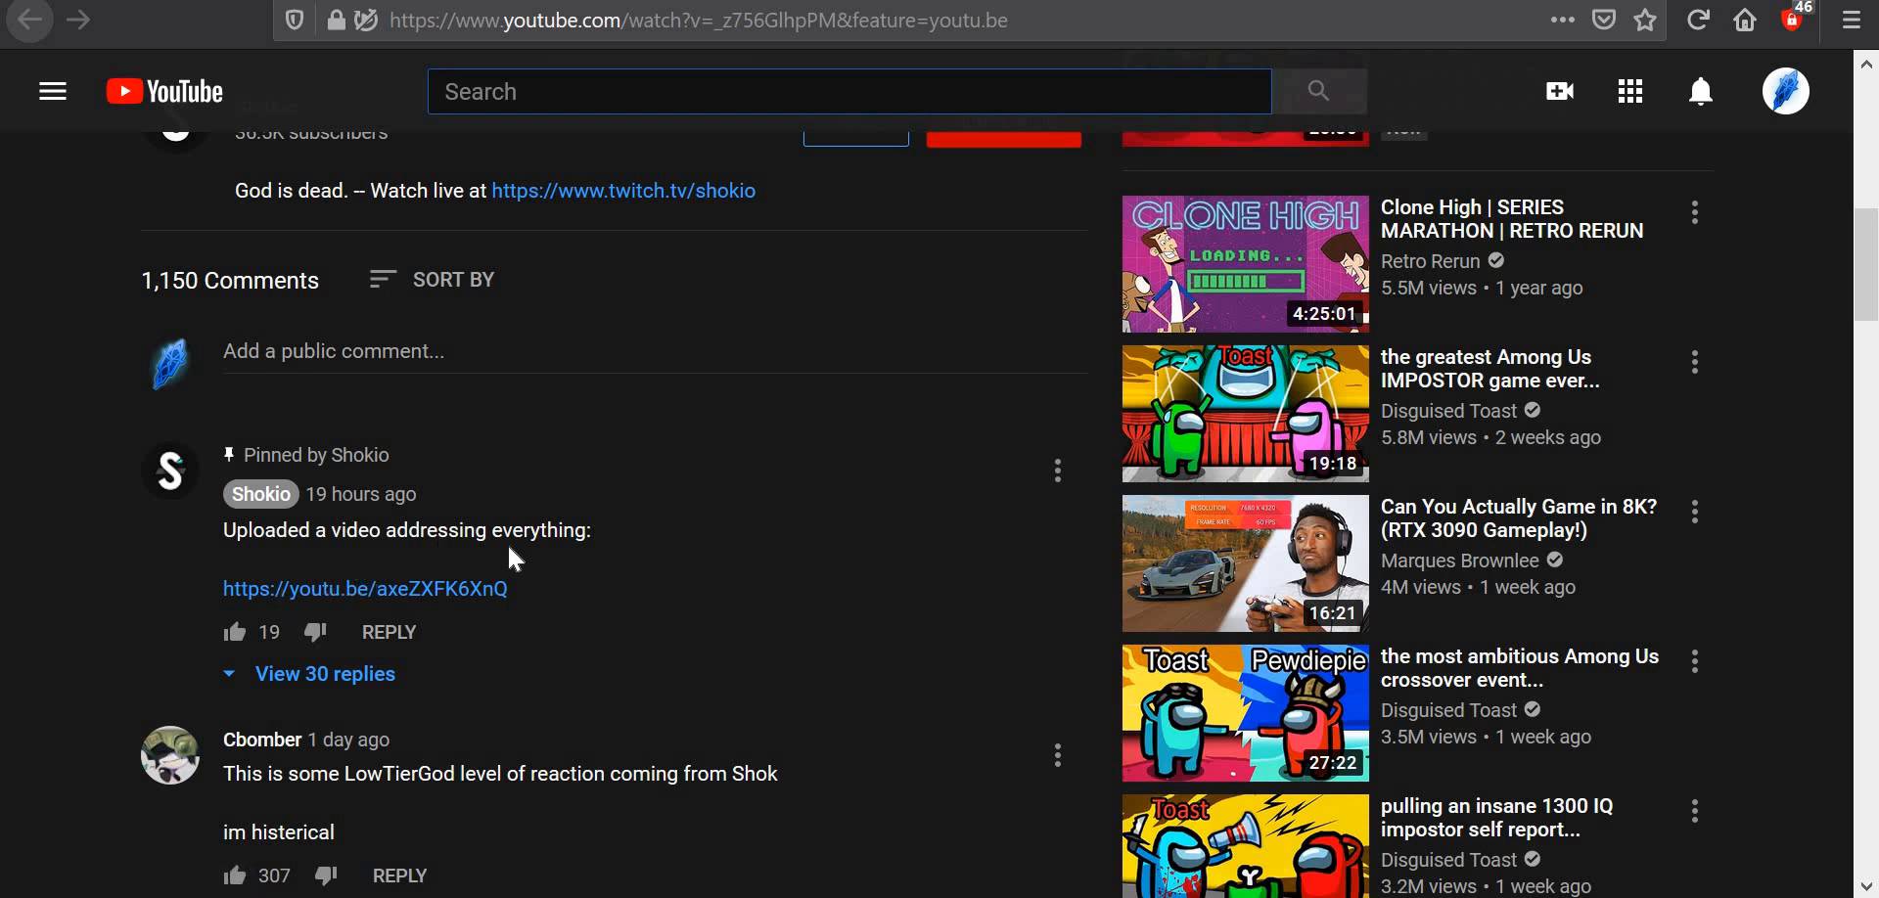
Open the 'Addressing the Internet (w/ Timestamps)' video and scroll through its comments.
click(330, 588)
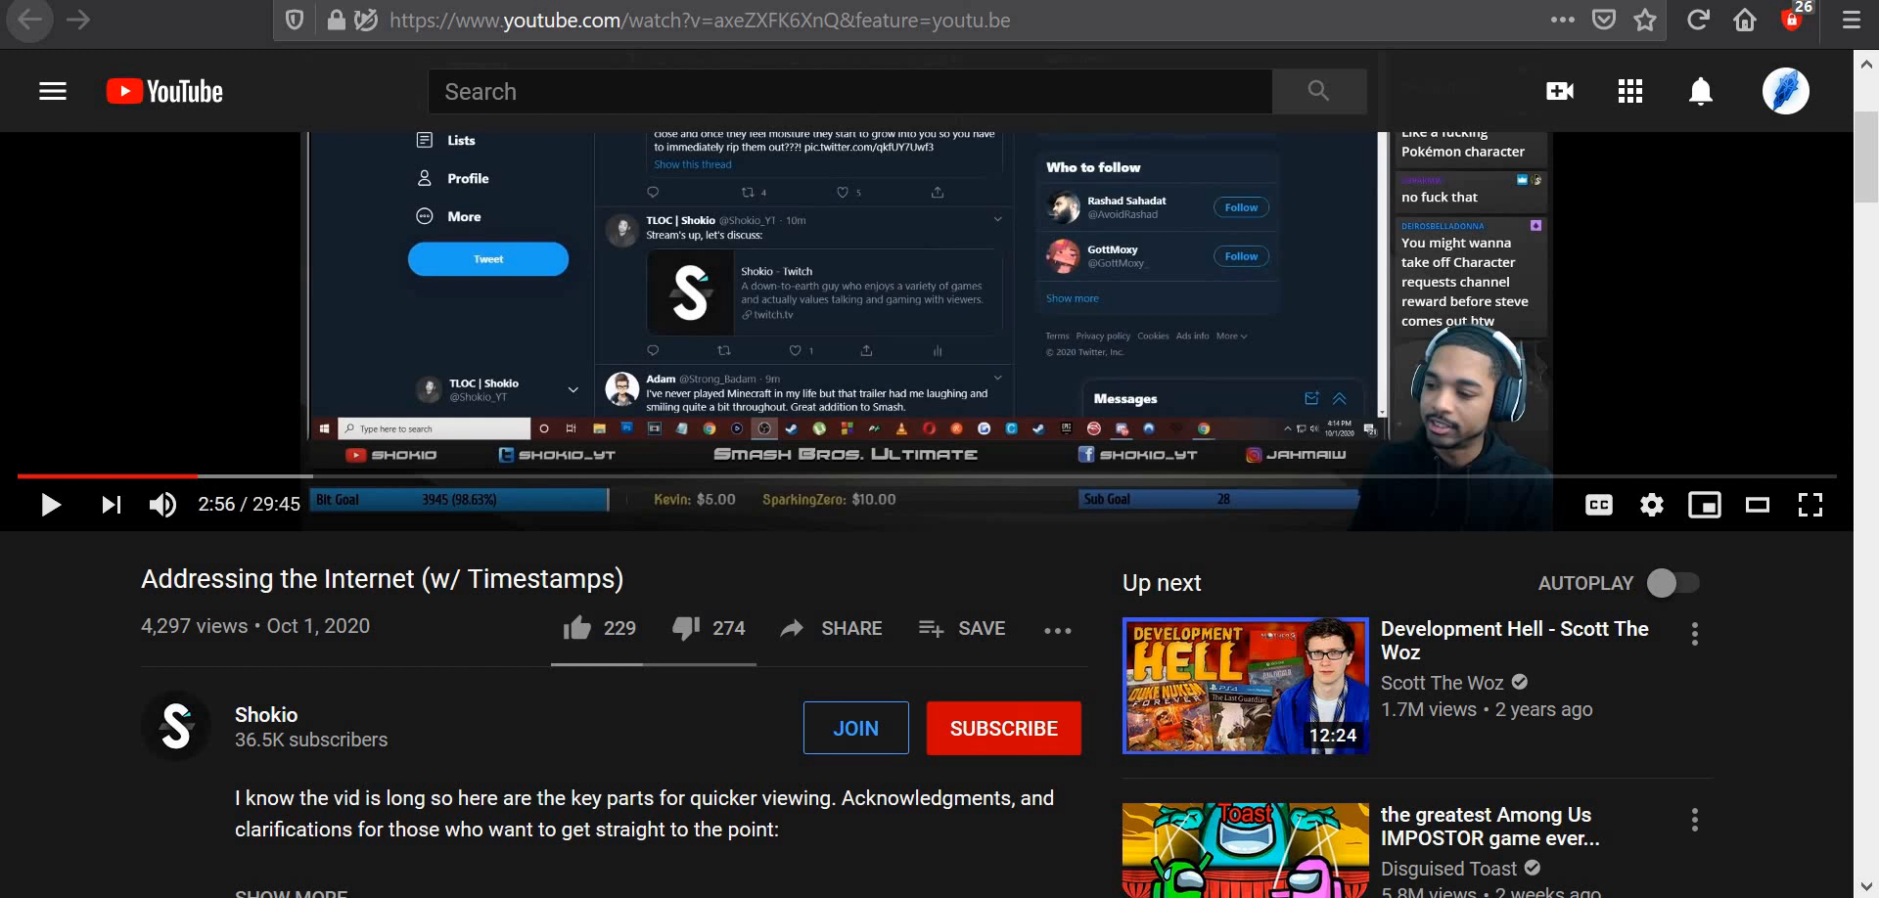
mouse_move(281, 700)
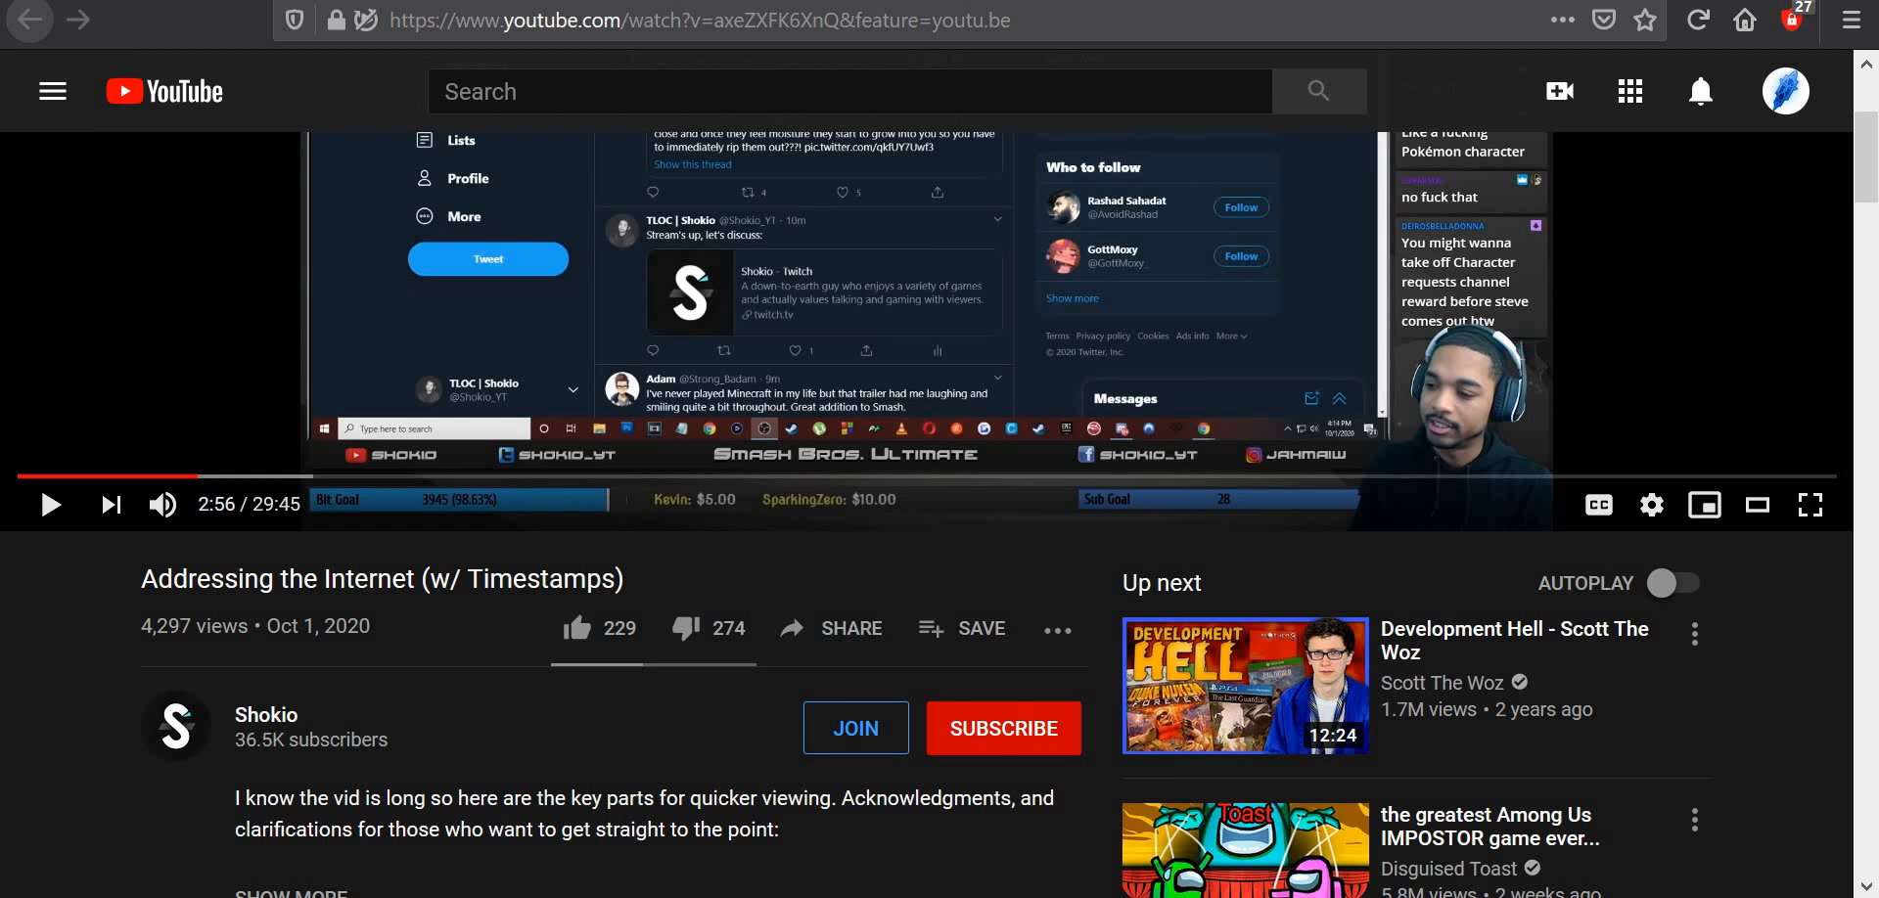
scroll(down, 3)
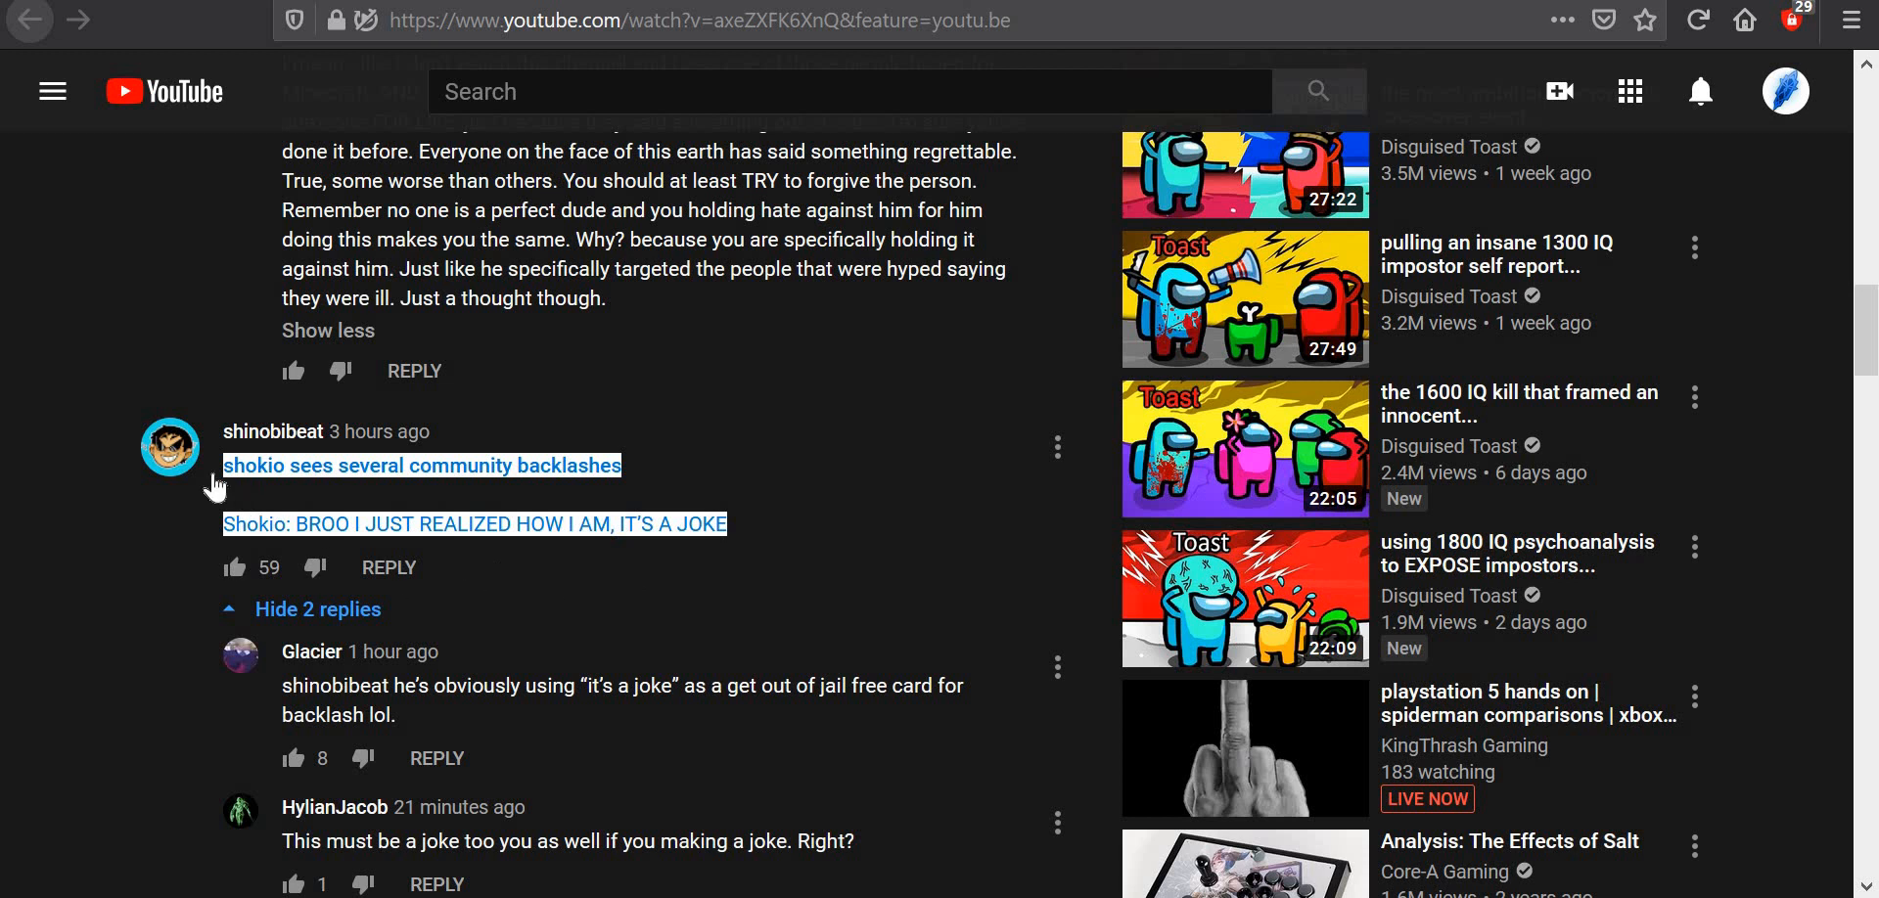
mouse_move(10, 555)
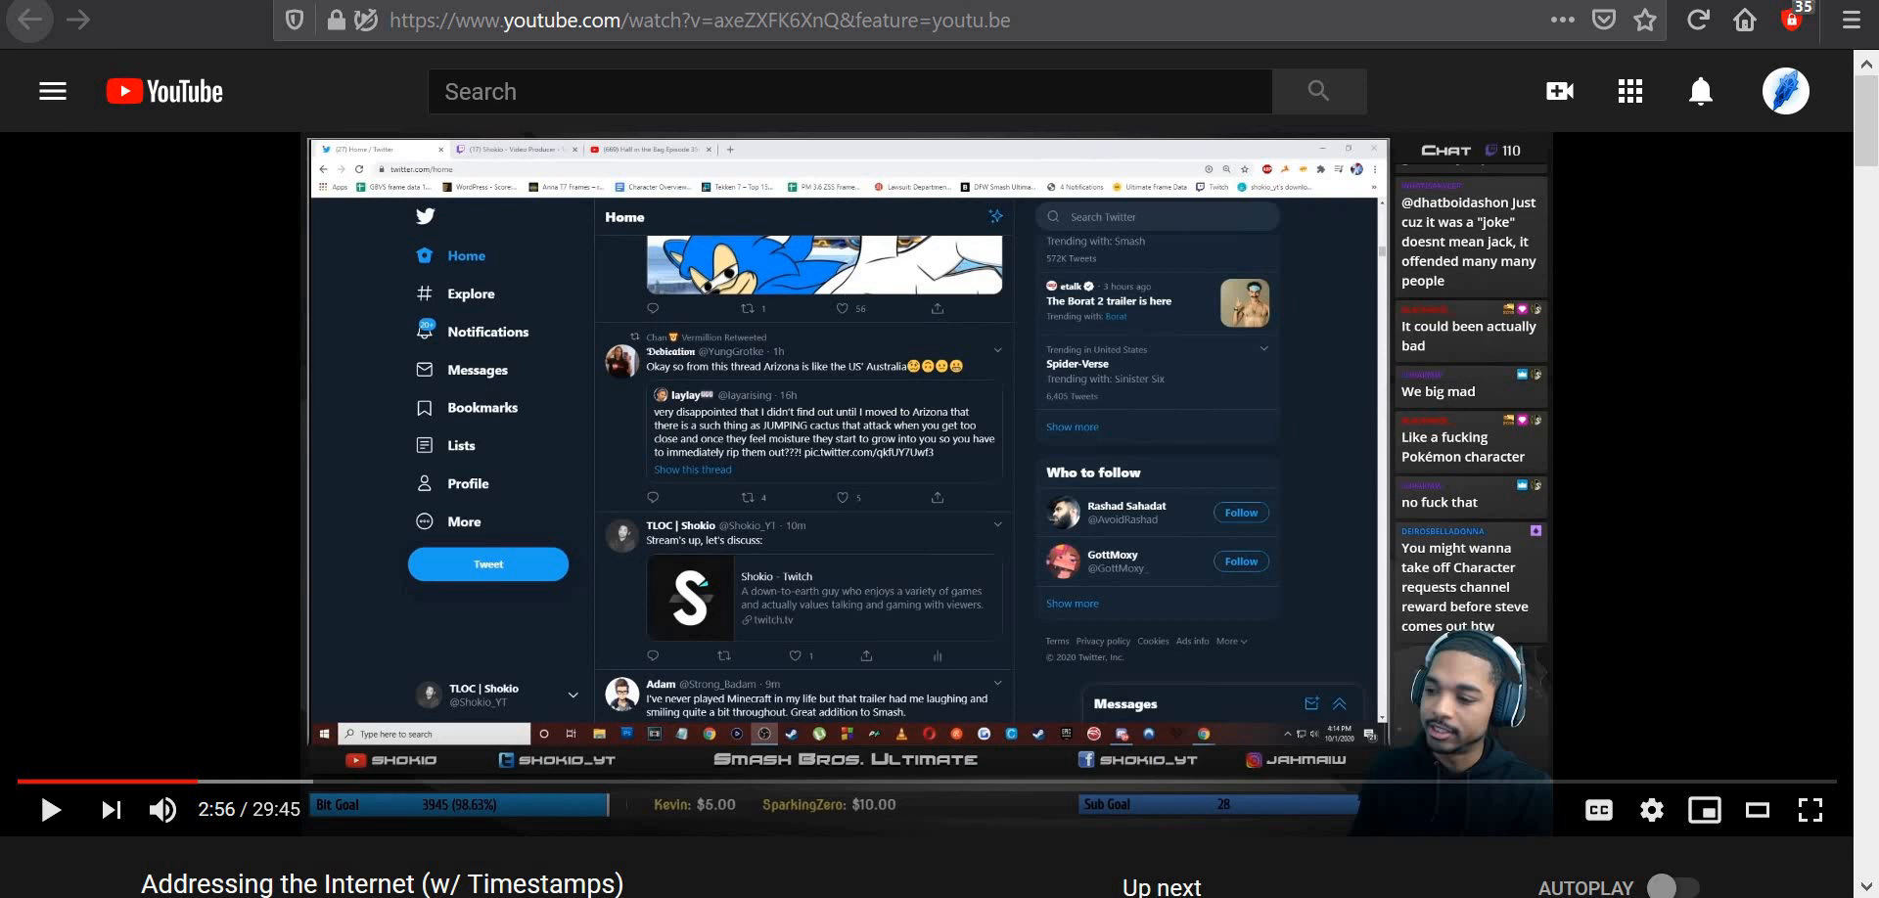
scroll(down, 3)
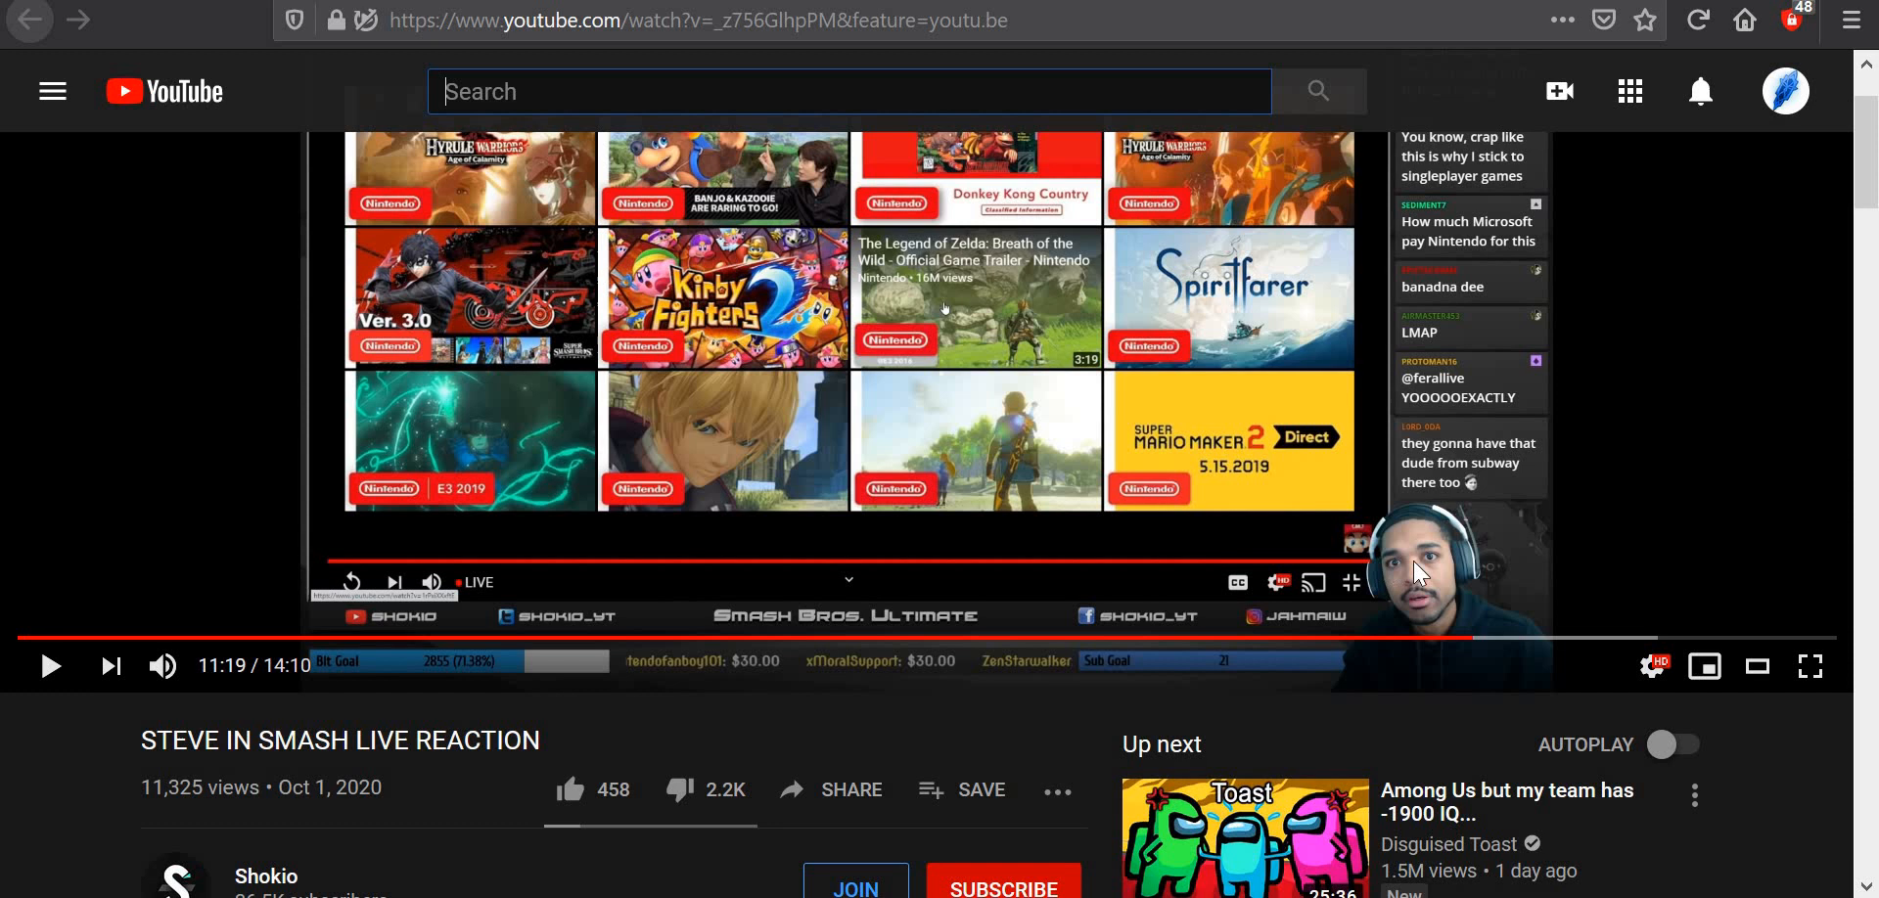
mouse_move(1180, 439)
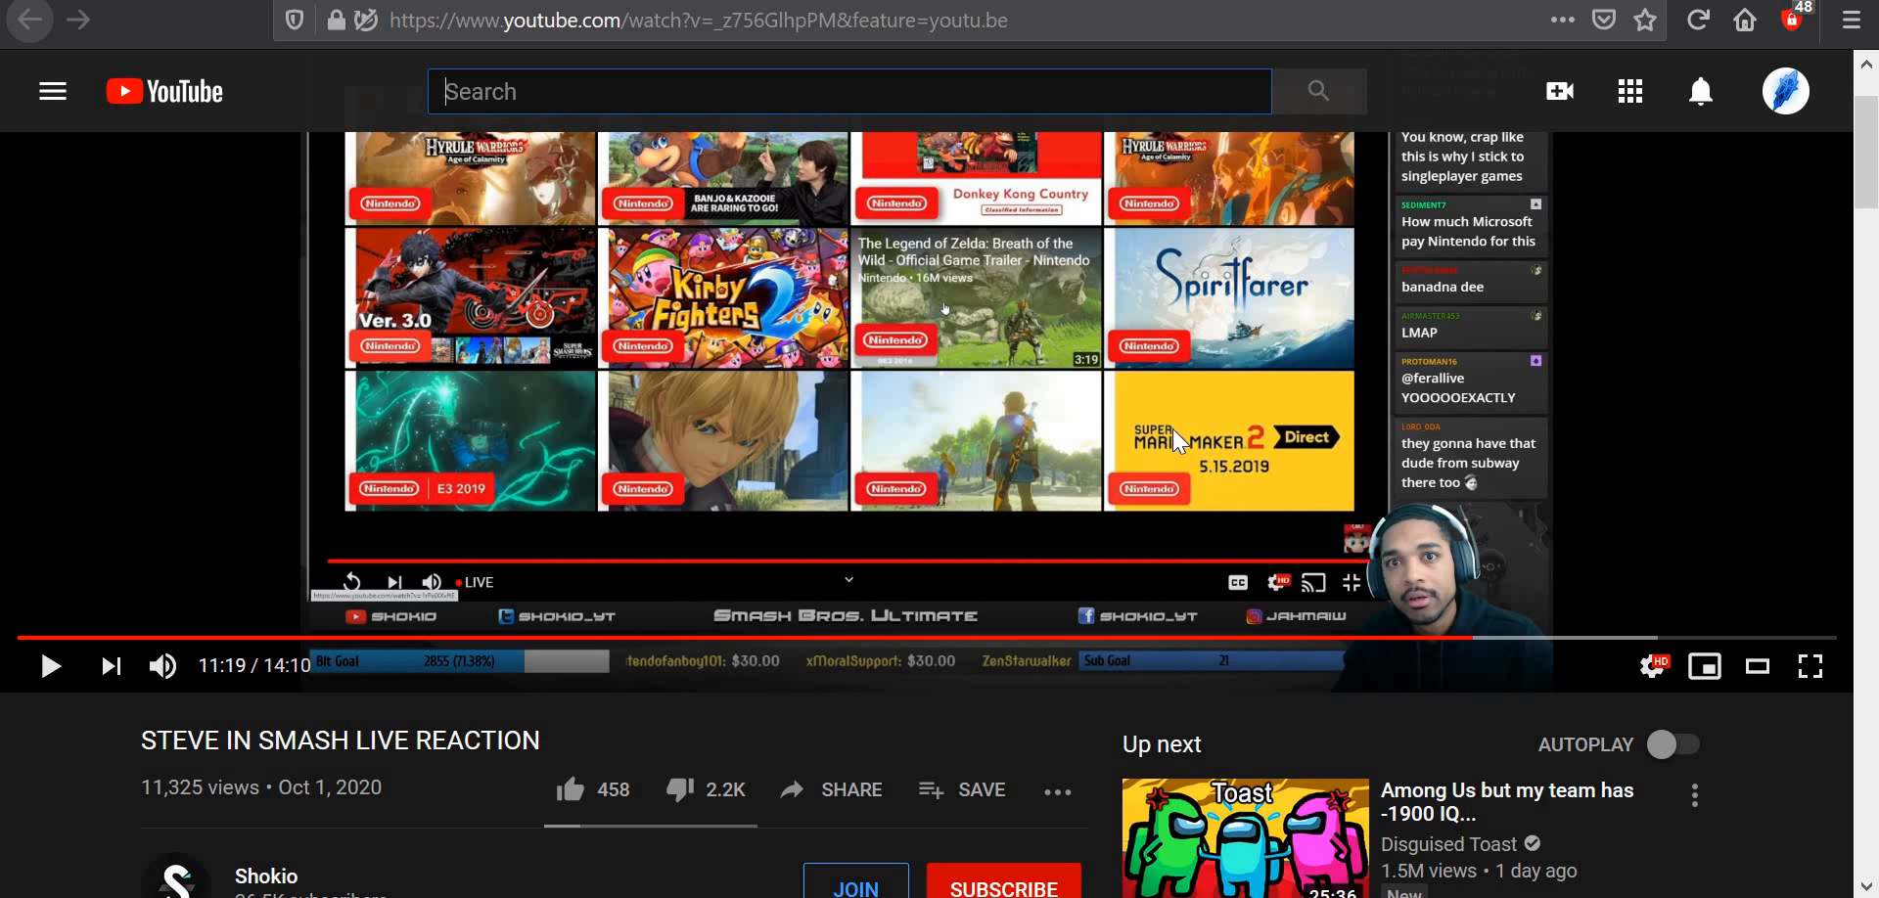
mouse_move(955, 389)
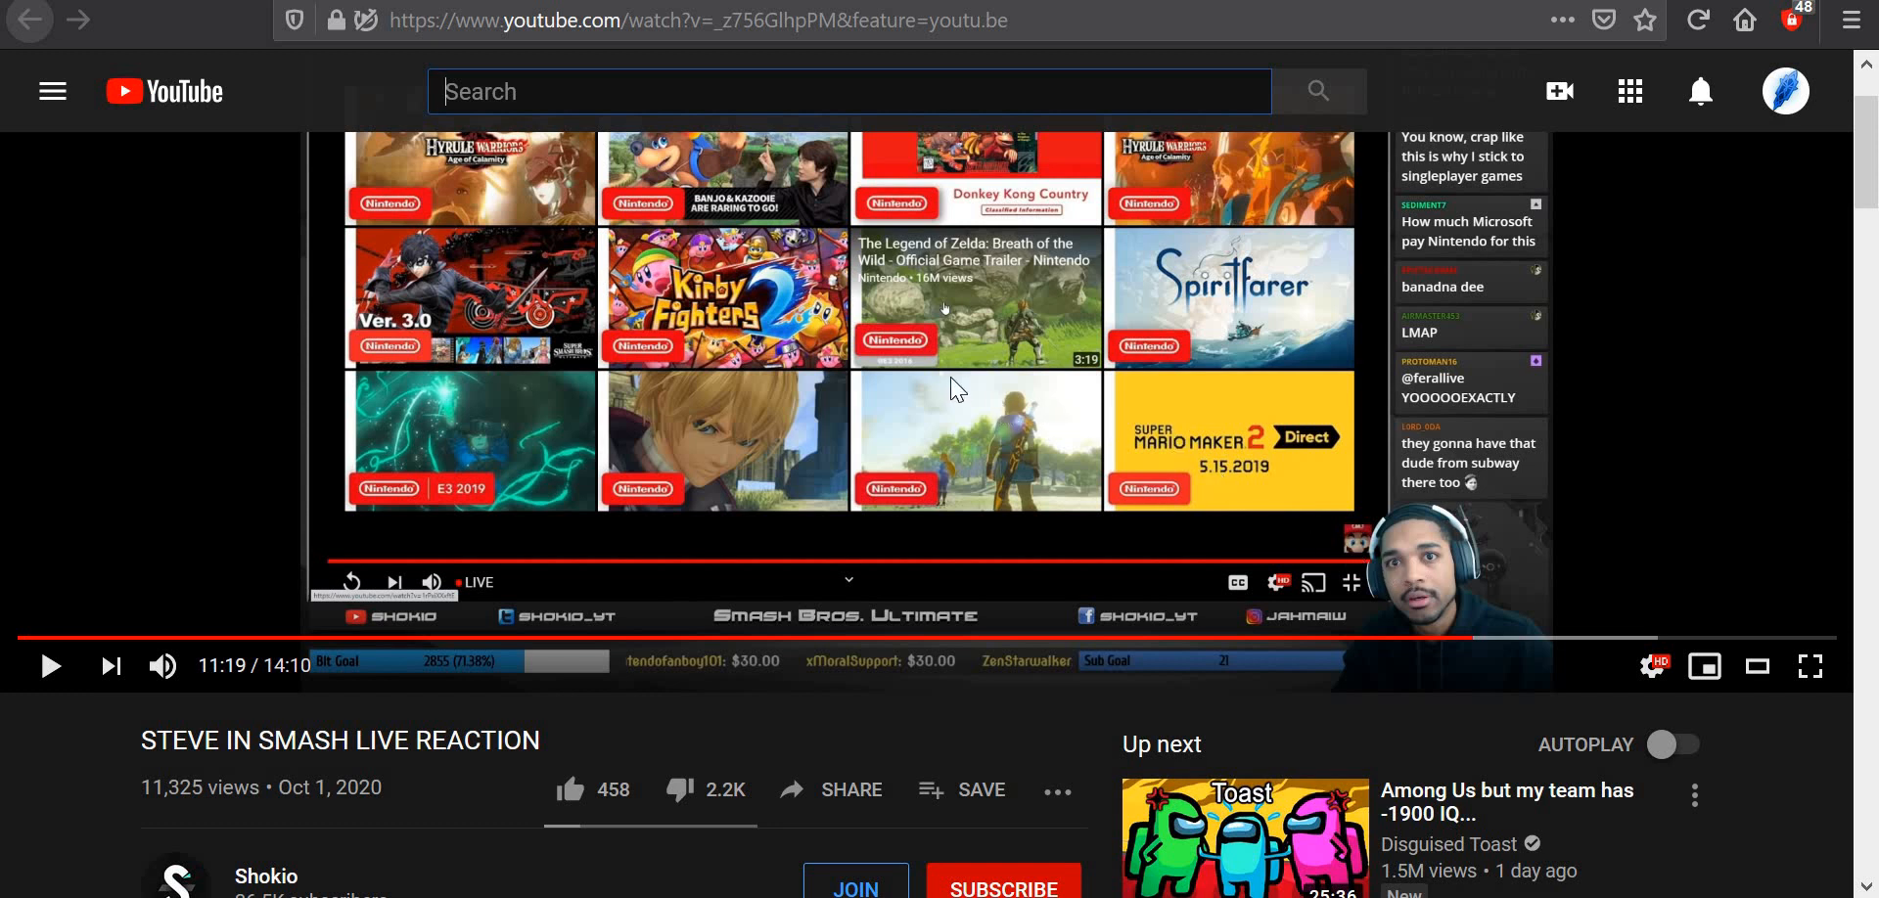
mouse_move(365, 246)
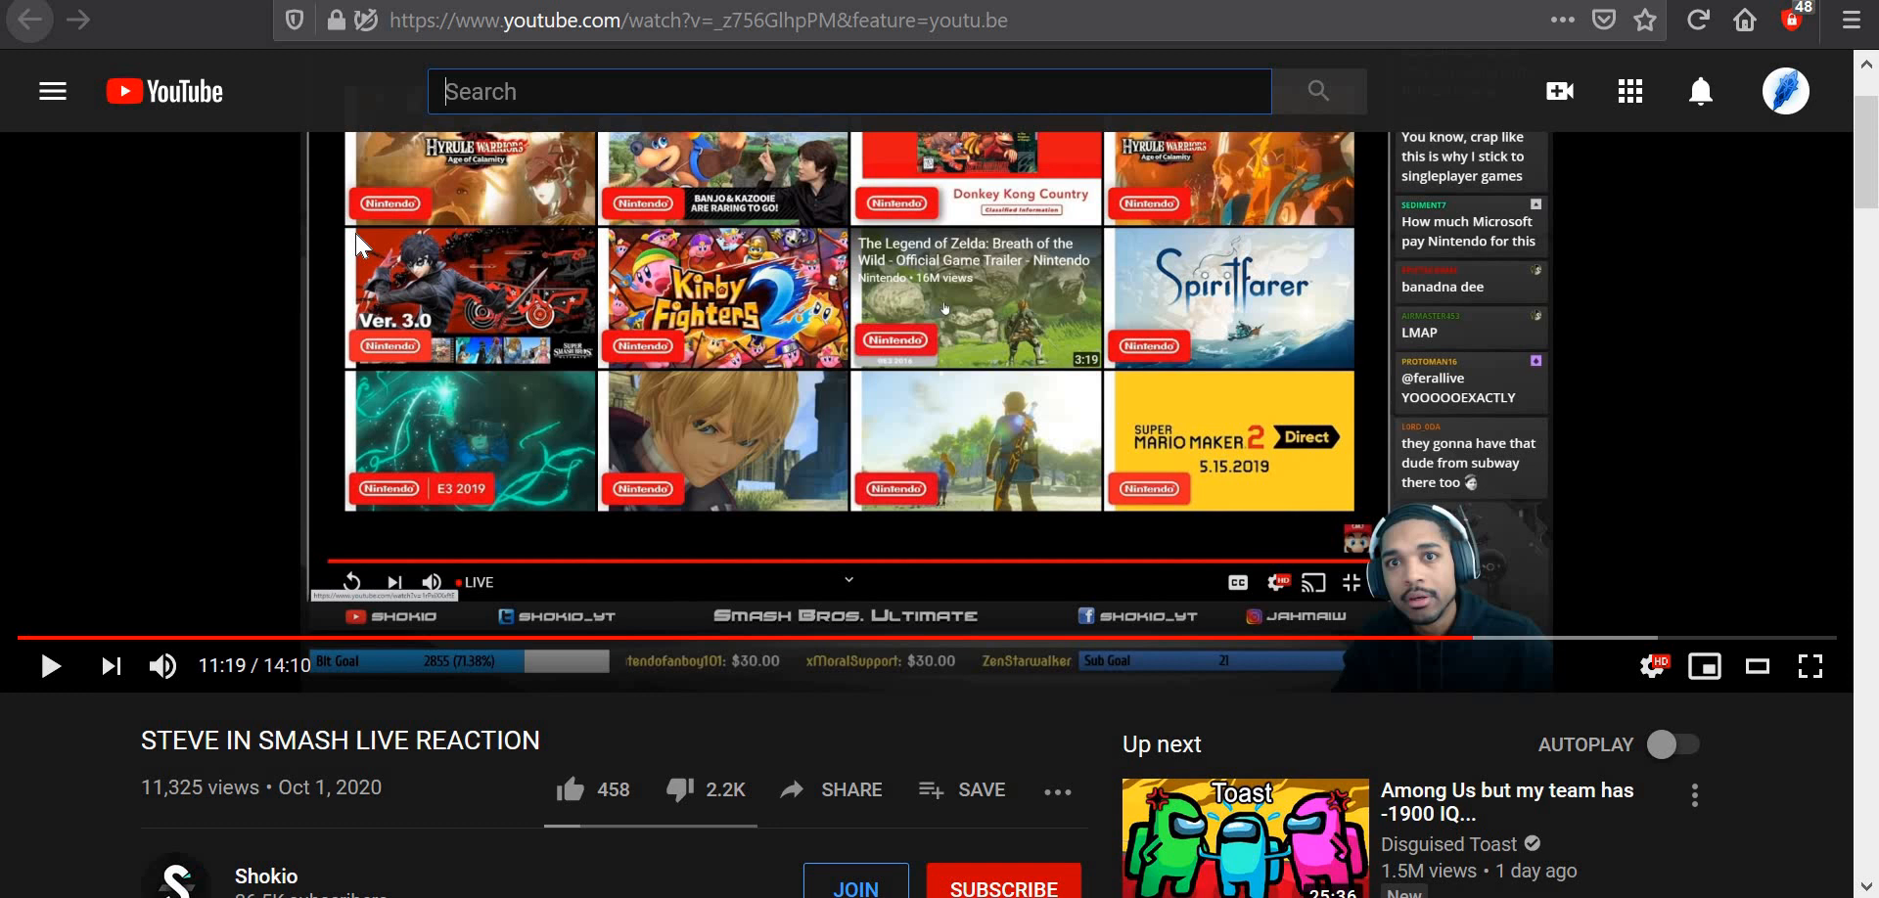
mouse_move(1213, 413)
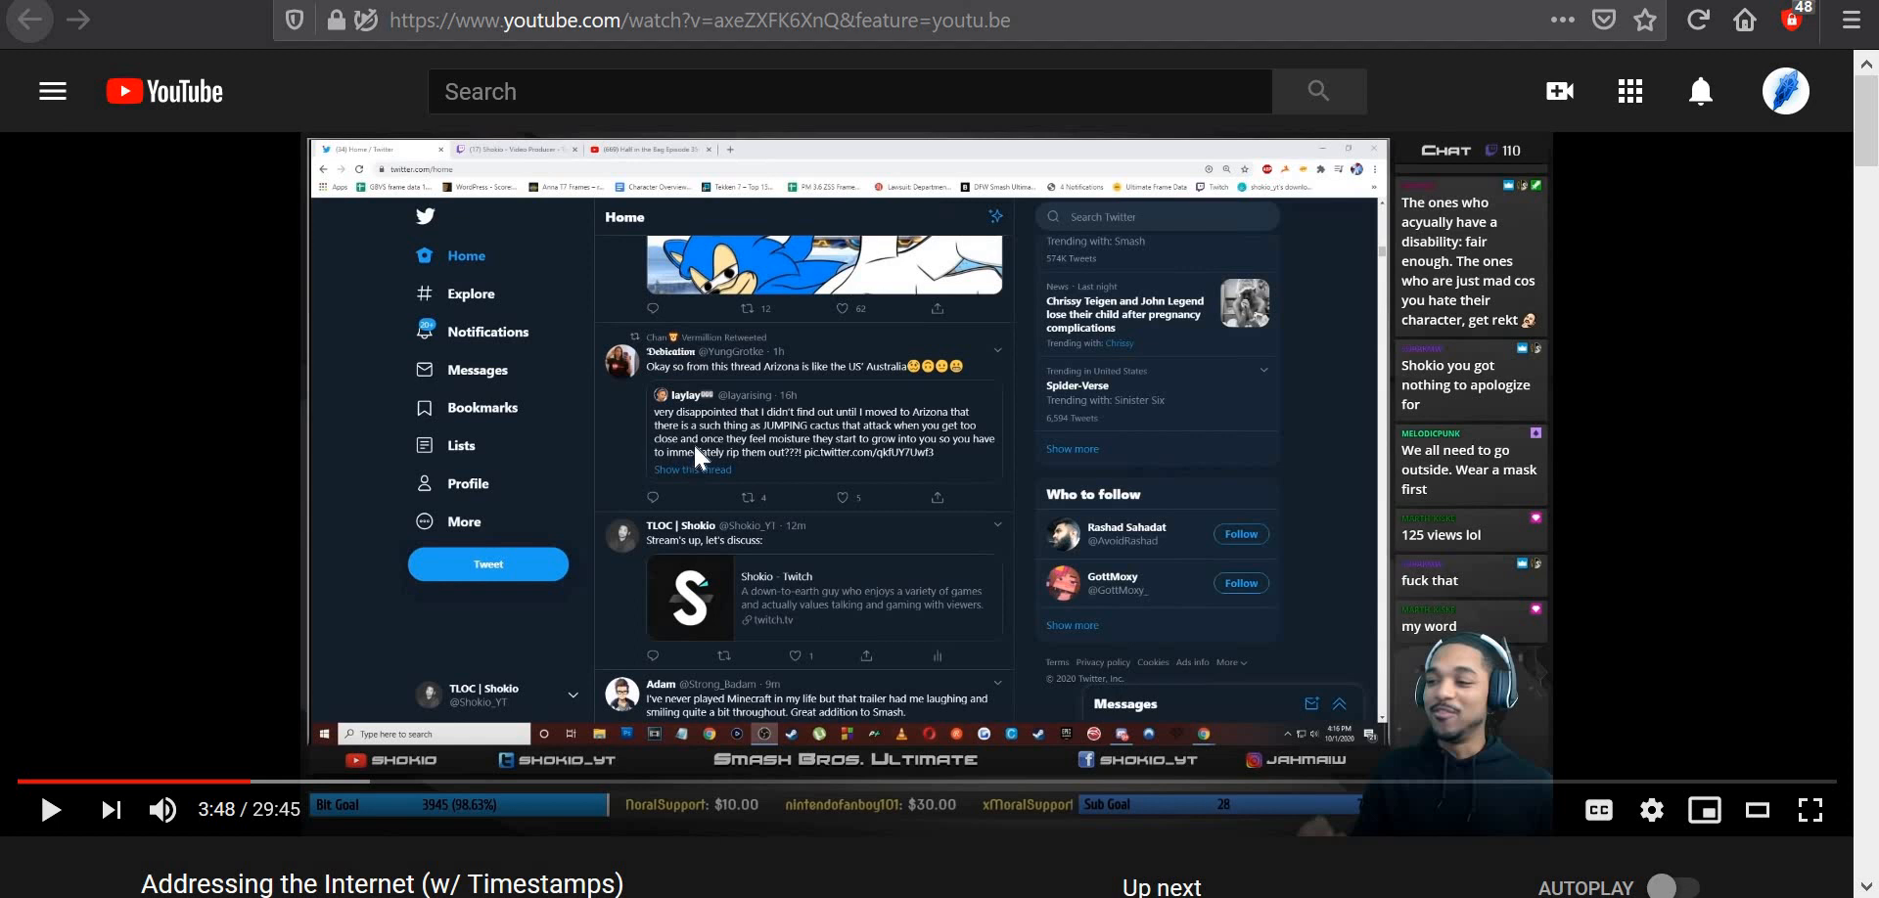
mouse_move(1456, 348)
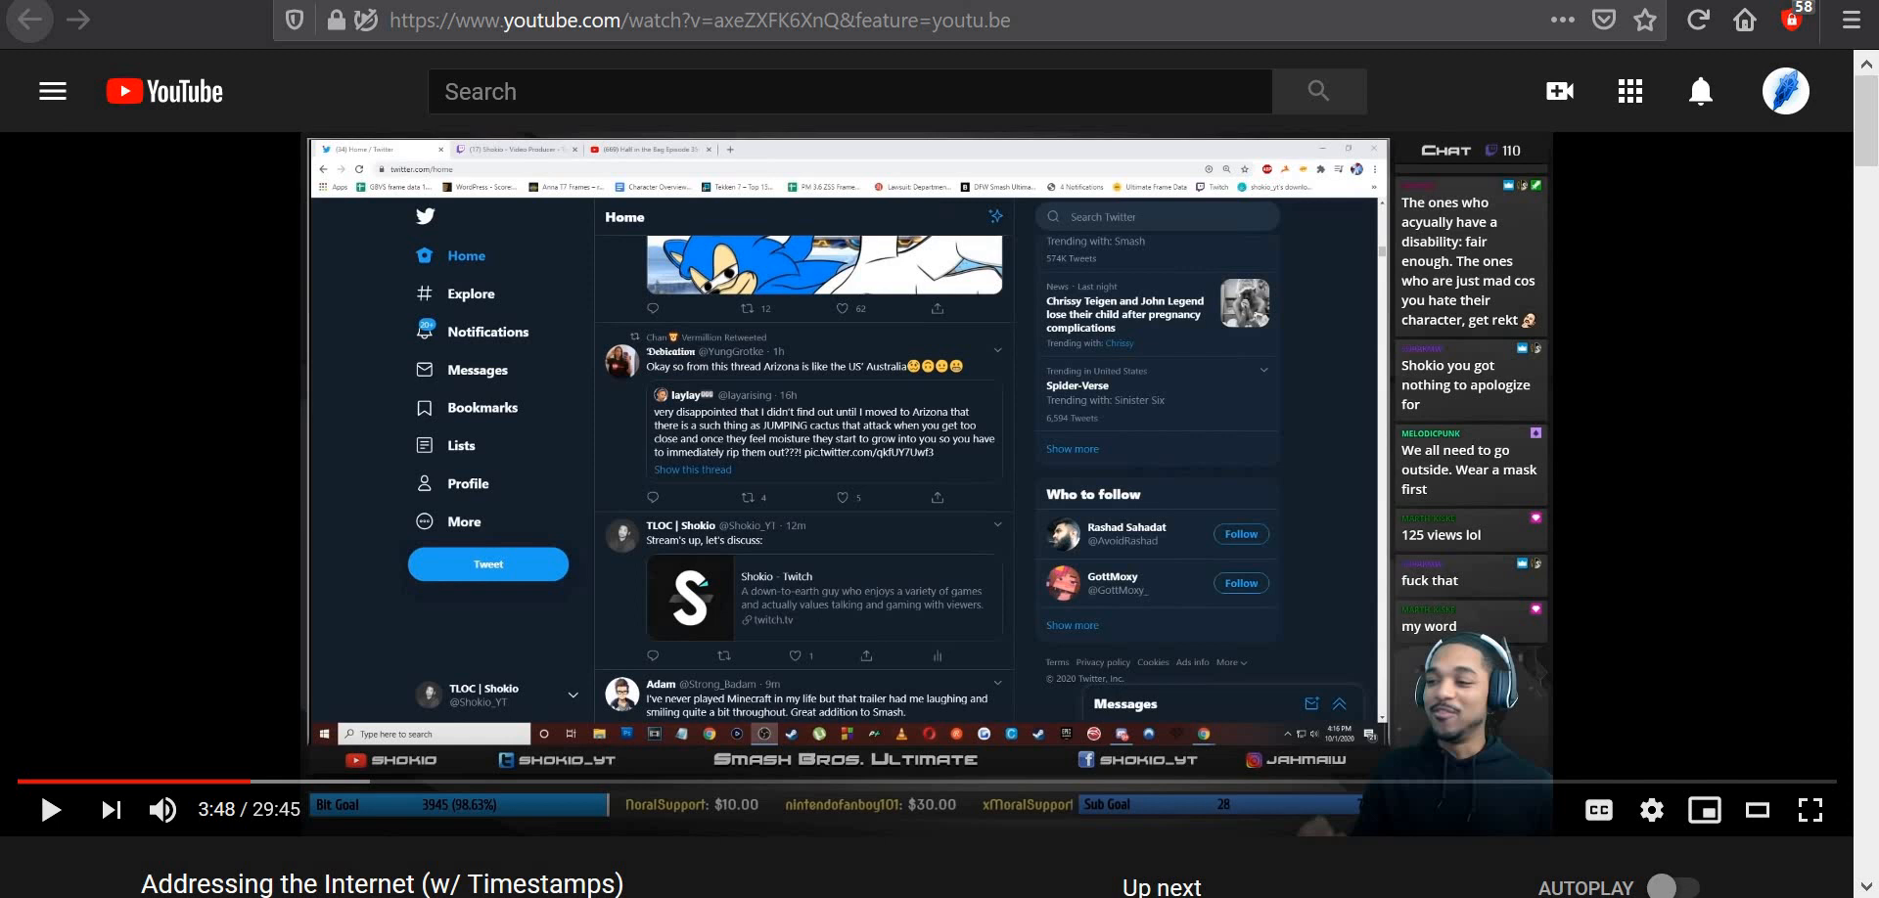
mouse_move(1019, 293)
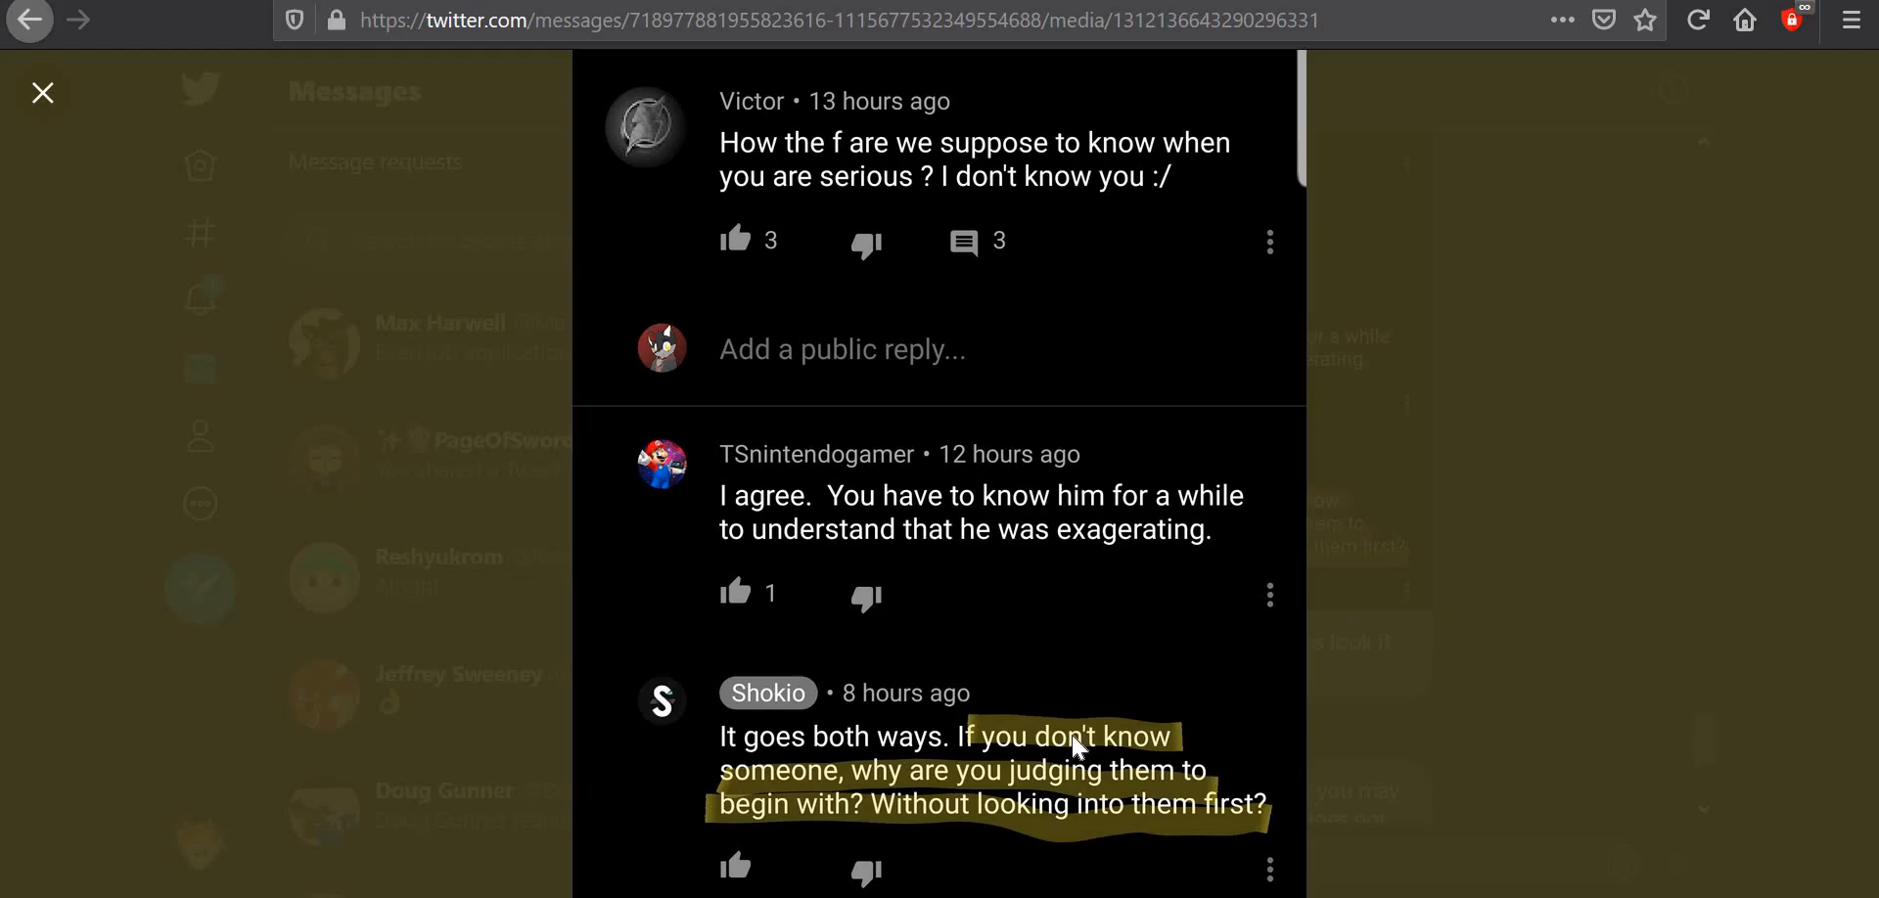
mouse_move(886, 820)
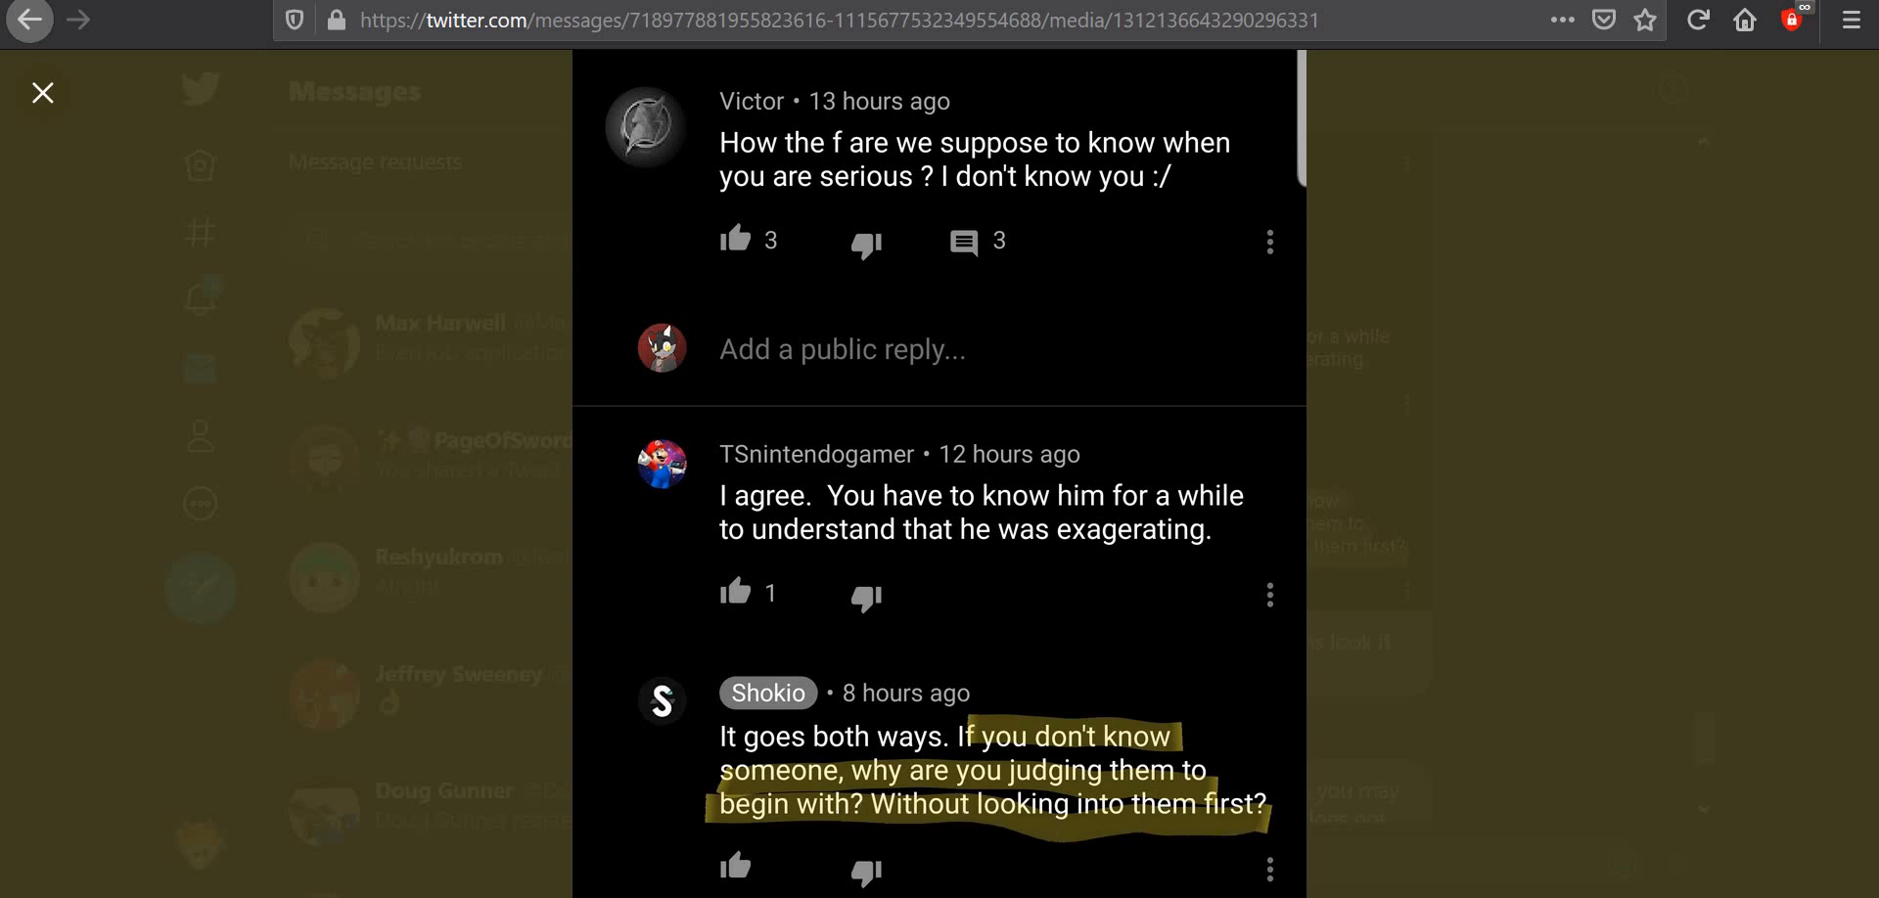
mouse_move(898, 186)
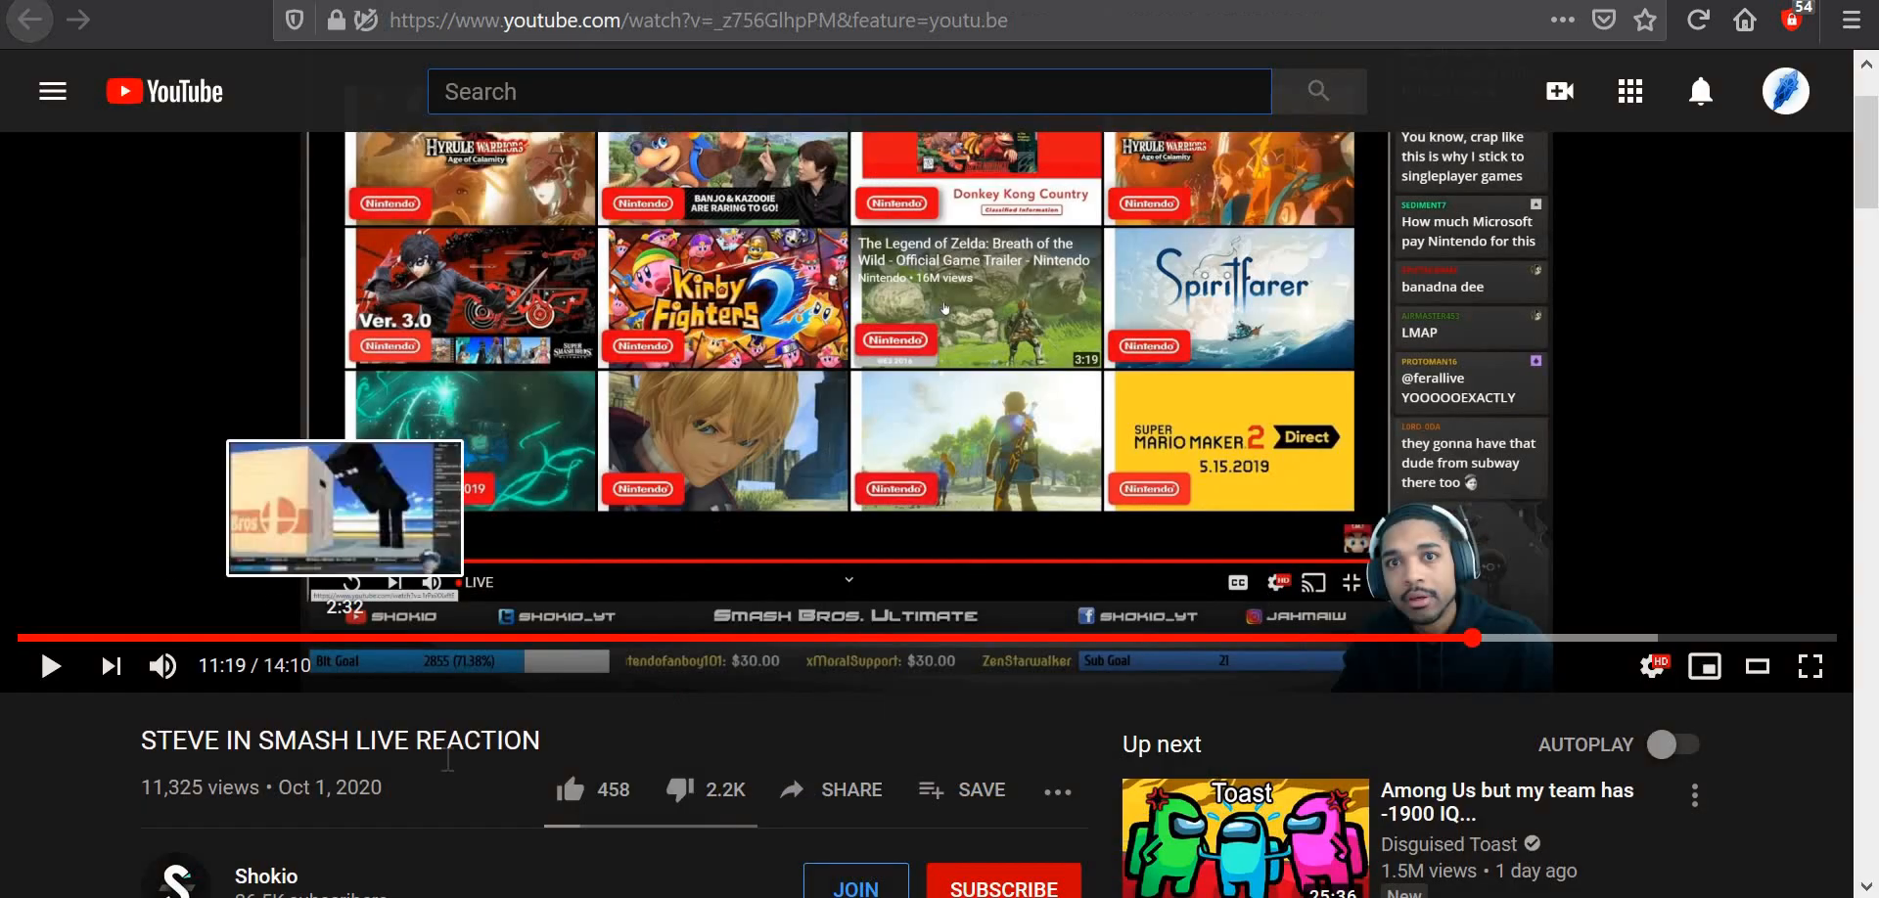
mouse_move(395, 683)
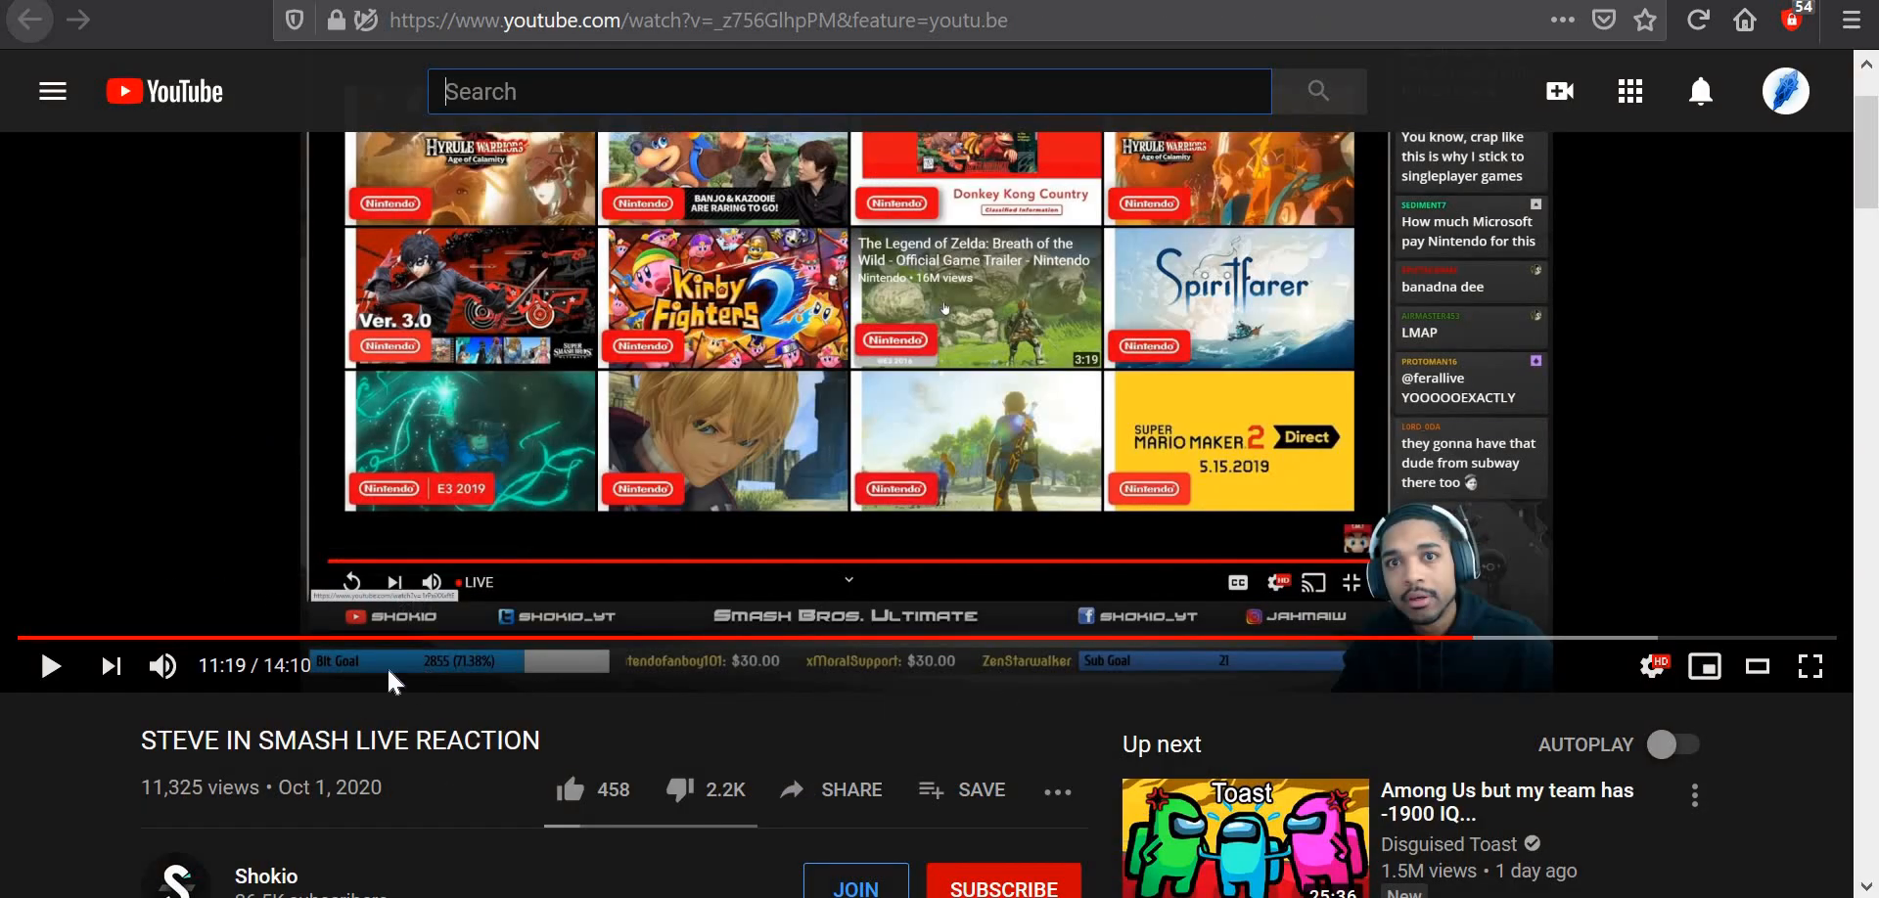
mouse_move(404, 667)
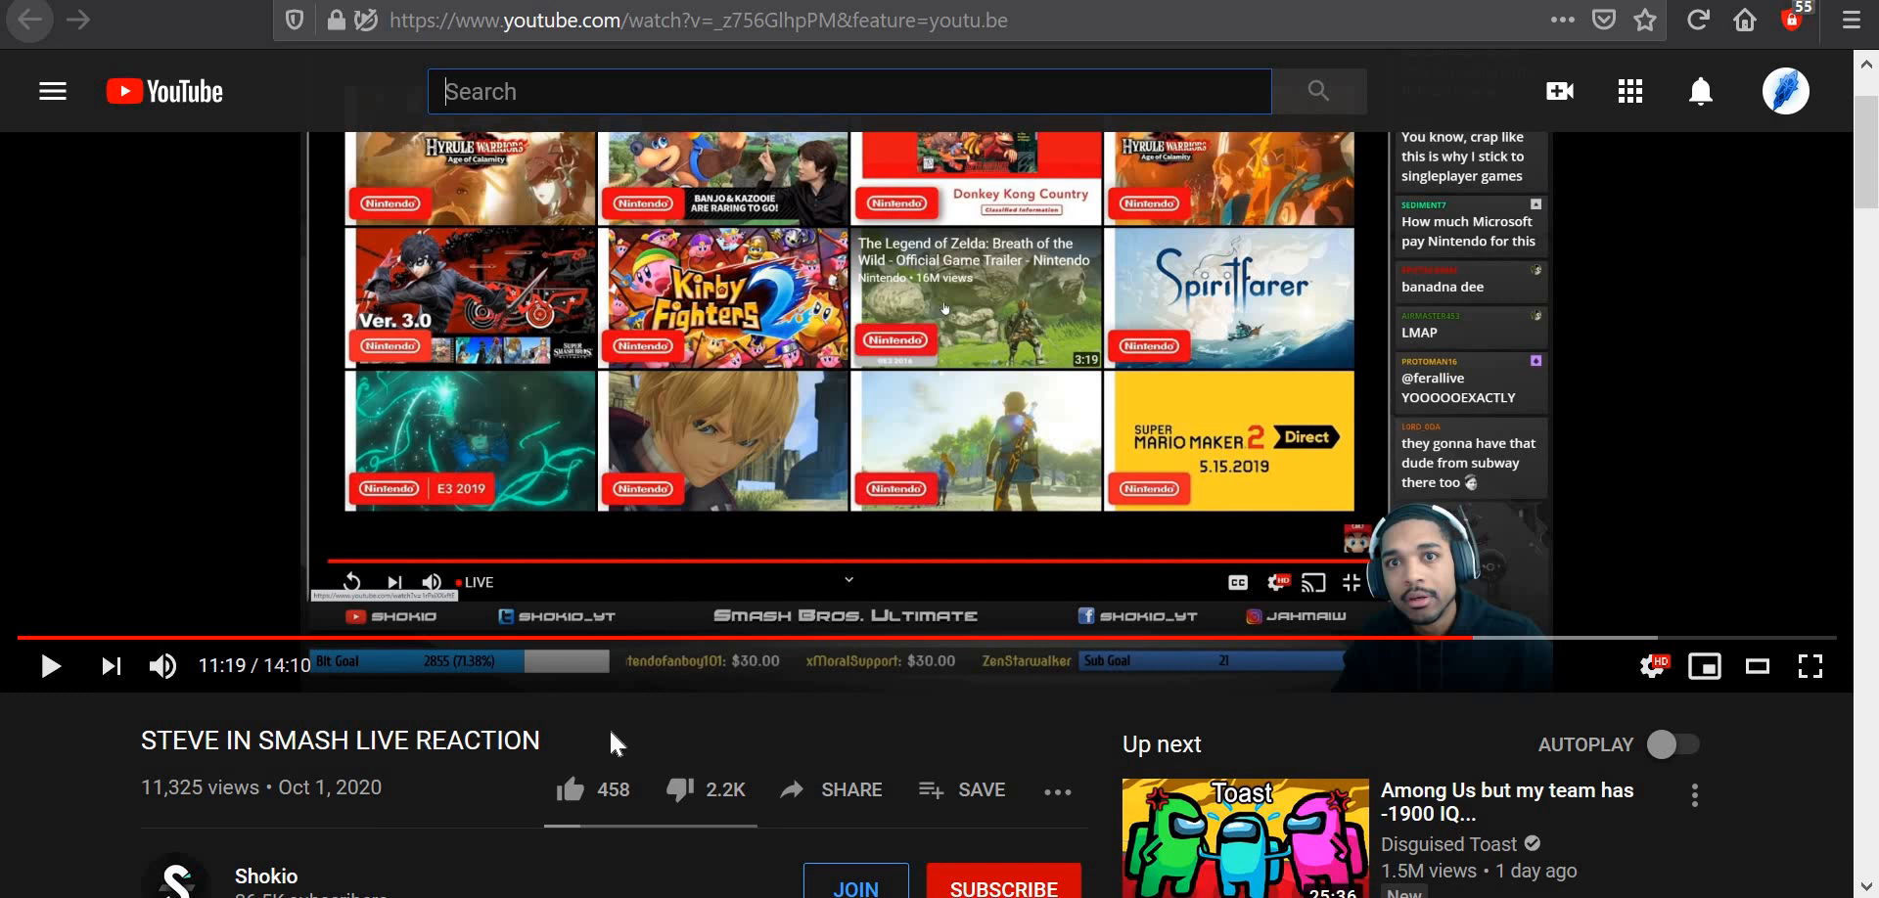
mouse_move(581, 739)
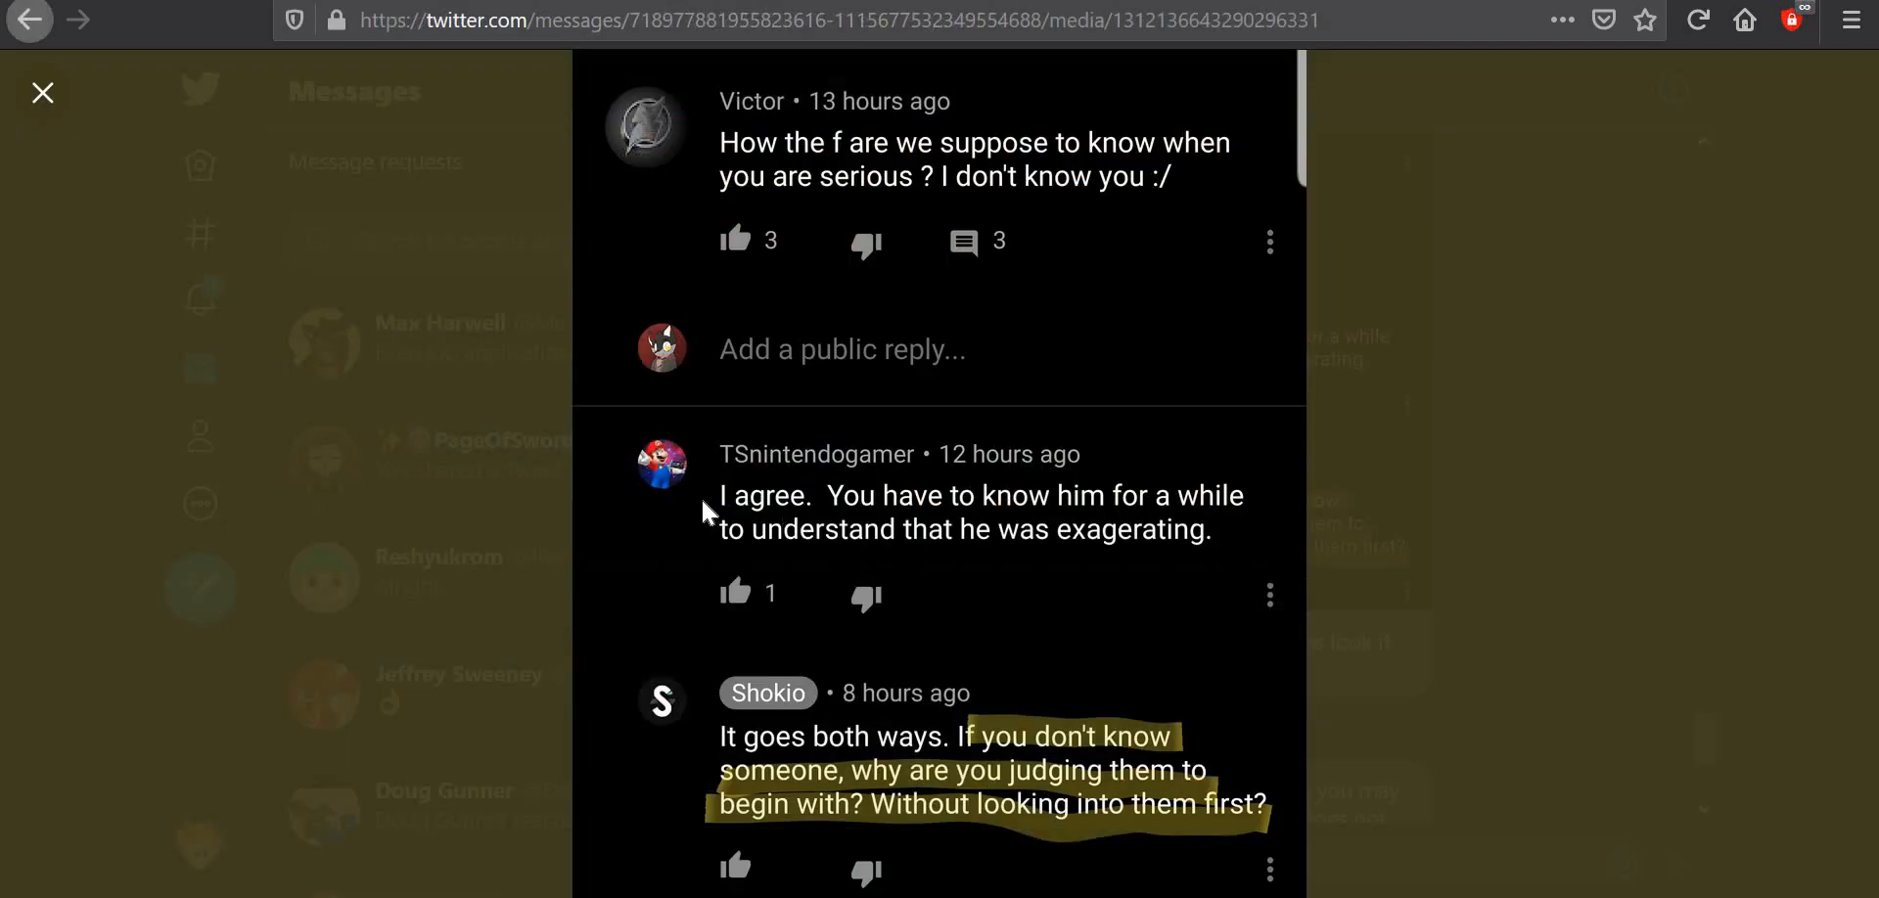
mouse_move(1088, 562)
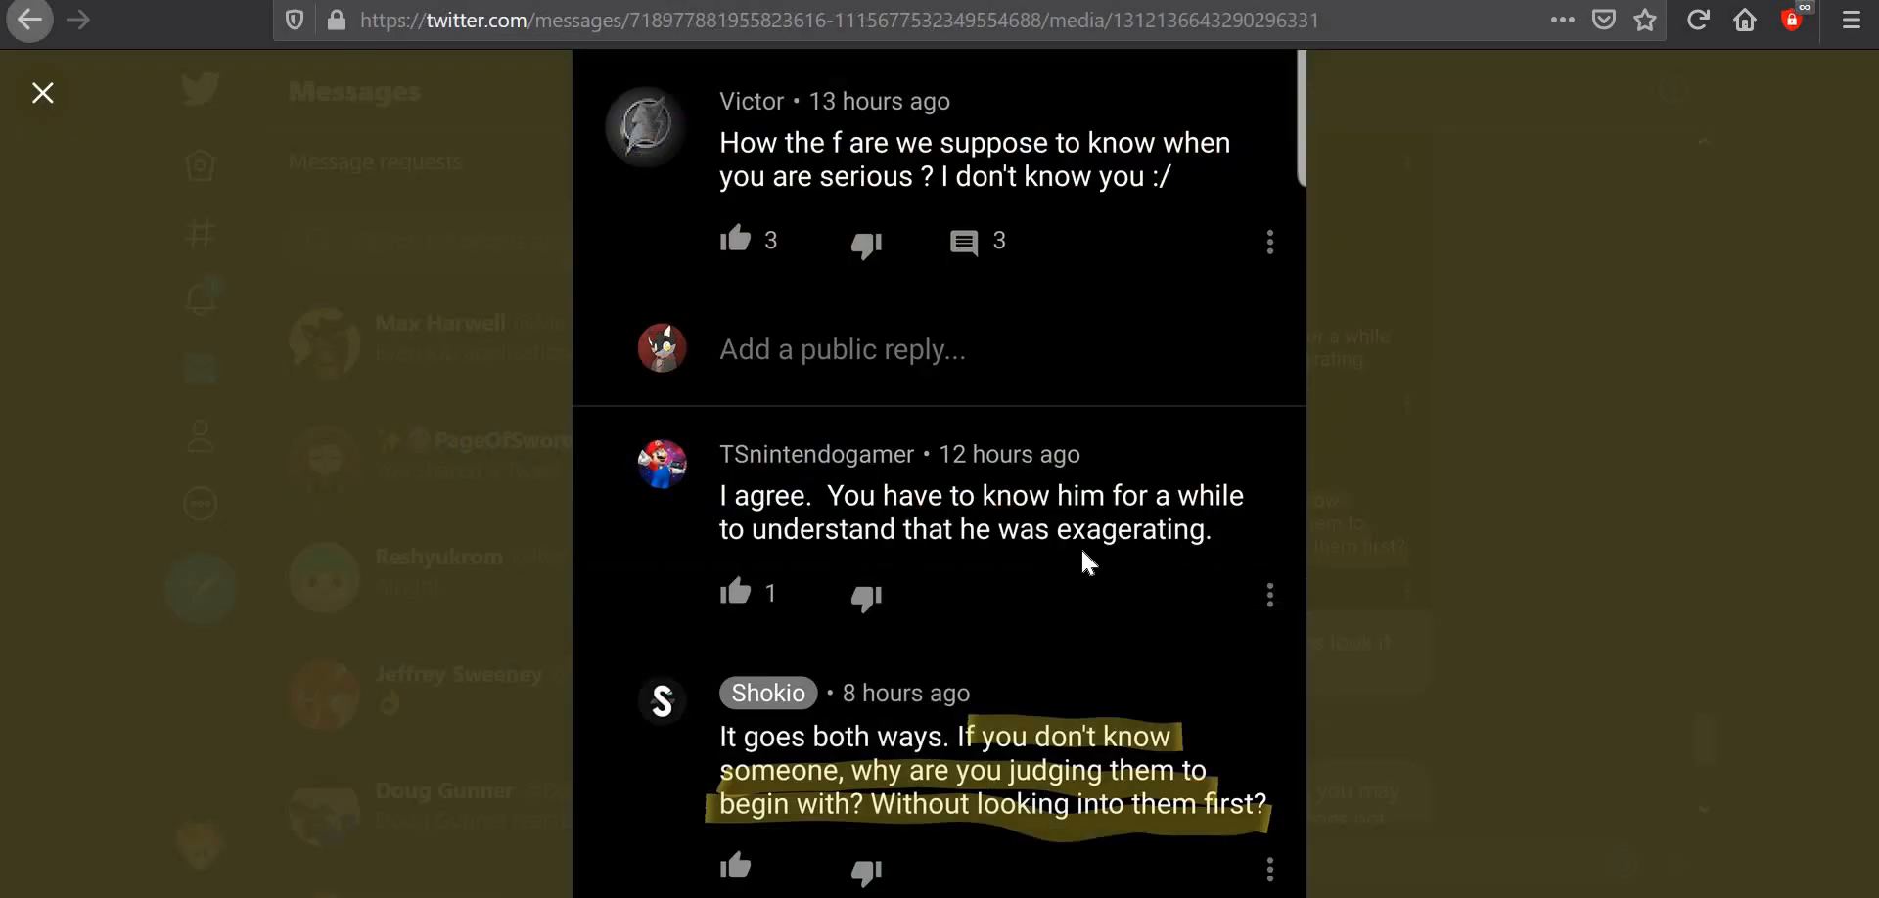
mouse_move(689, 514)
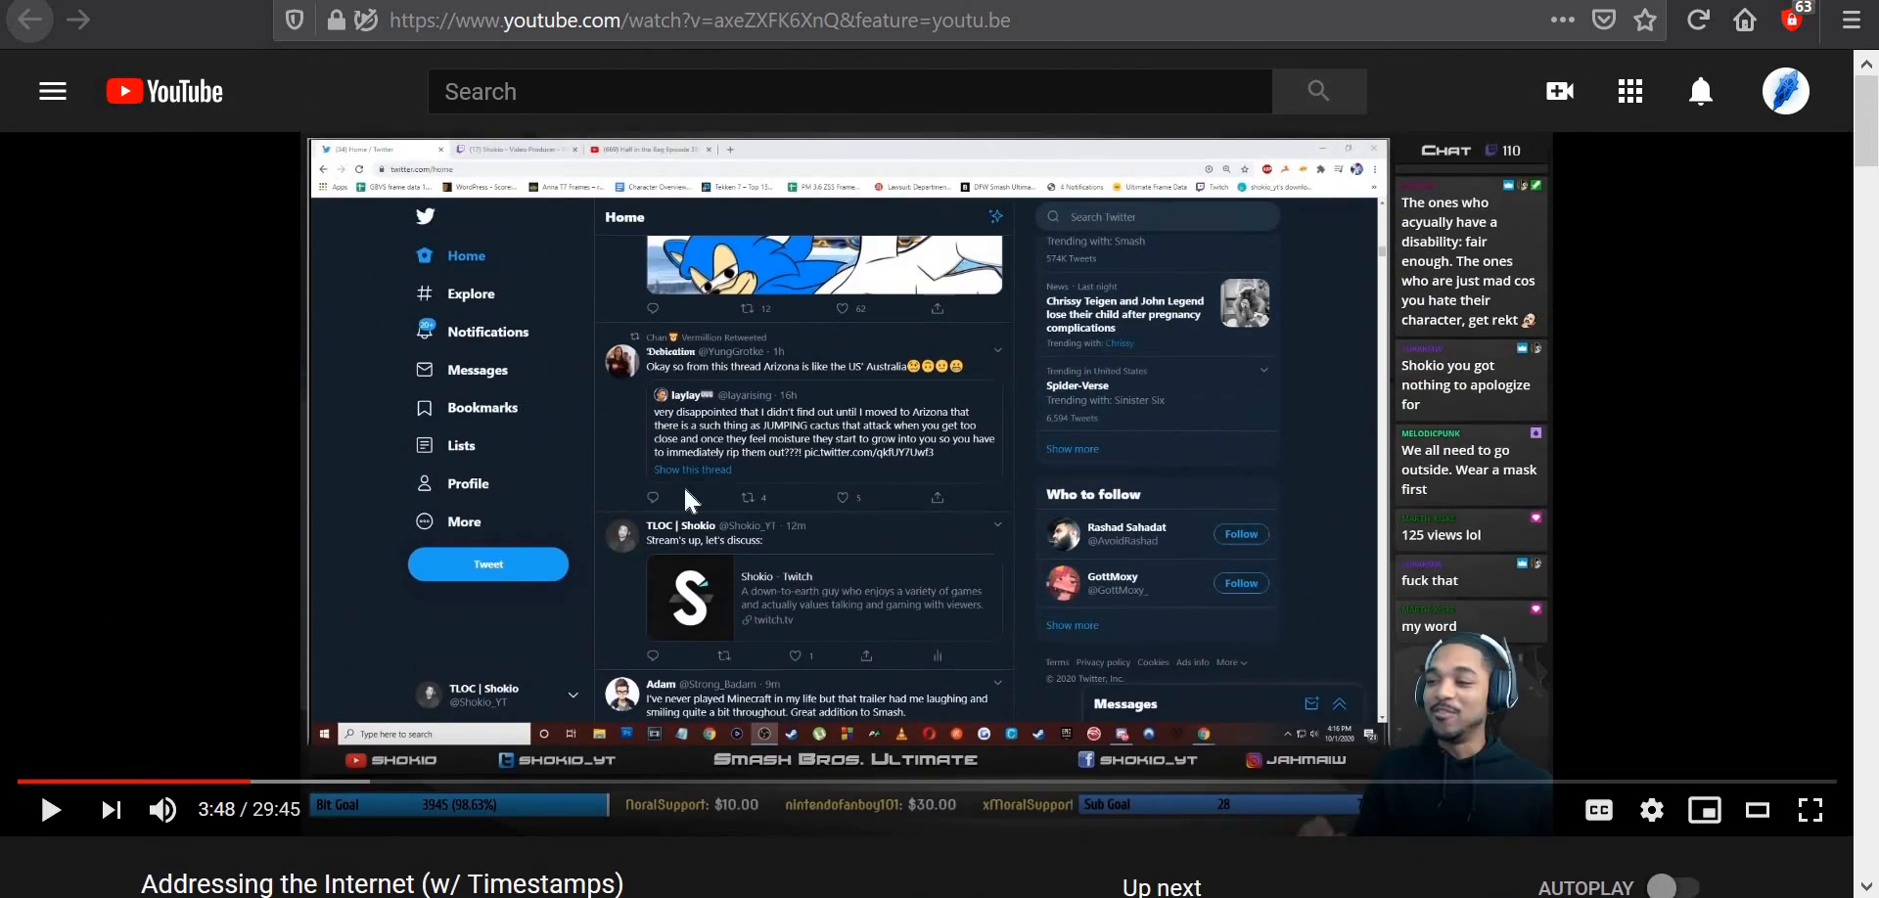
mouse_move(898, 460)
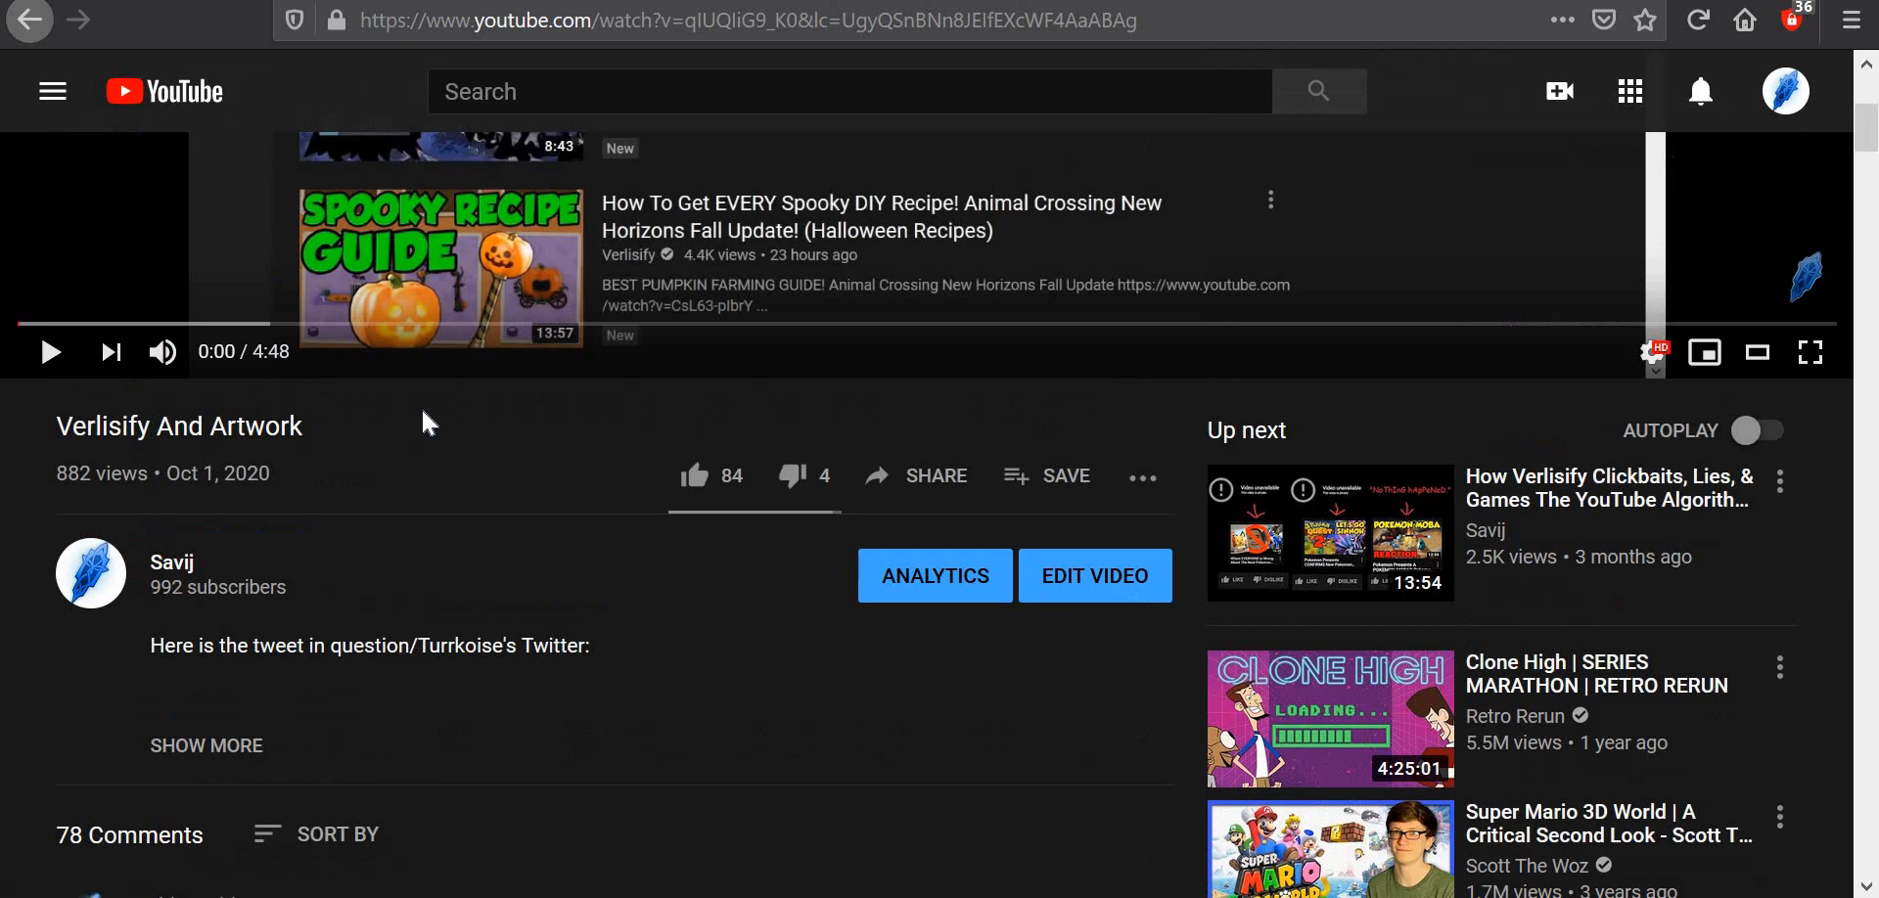
scroll(down, 3)
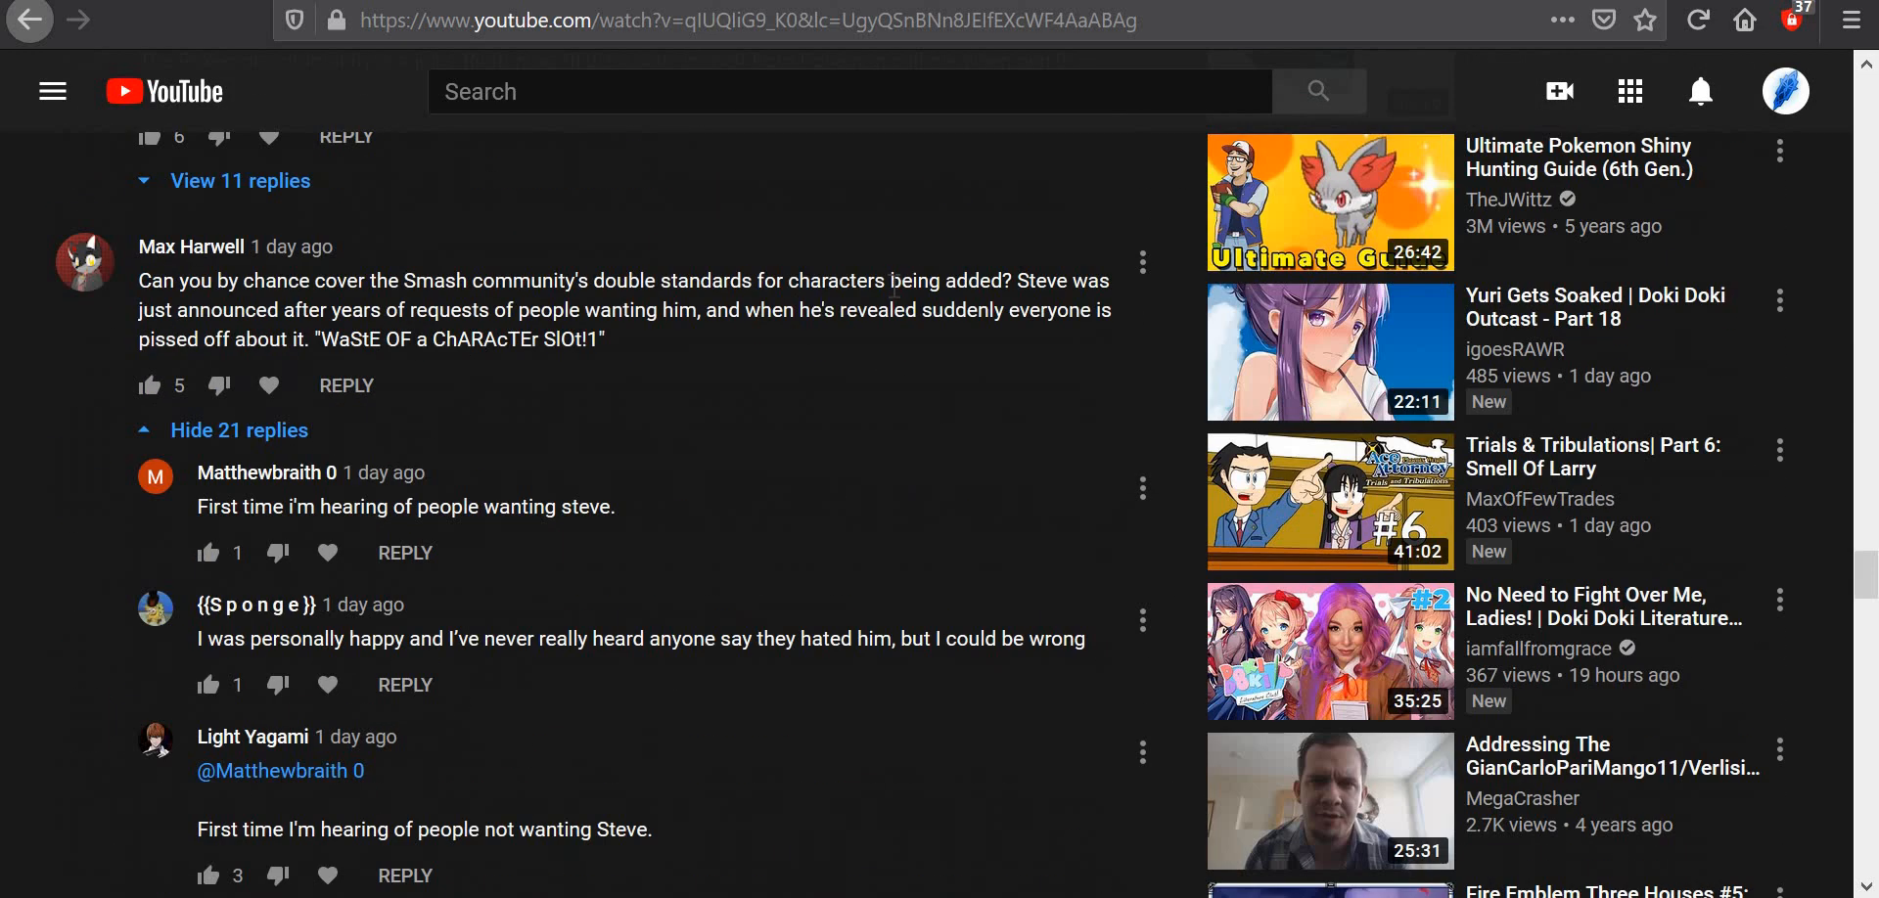